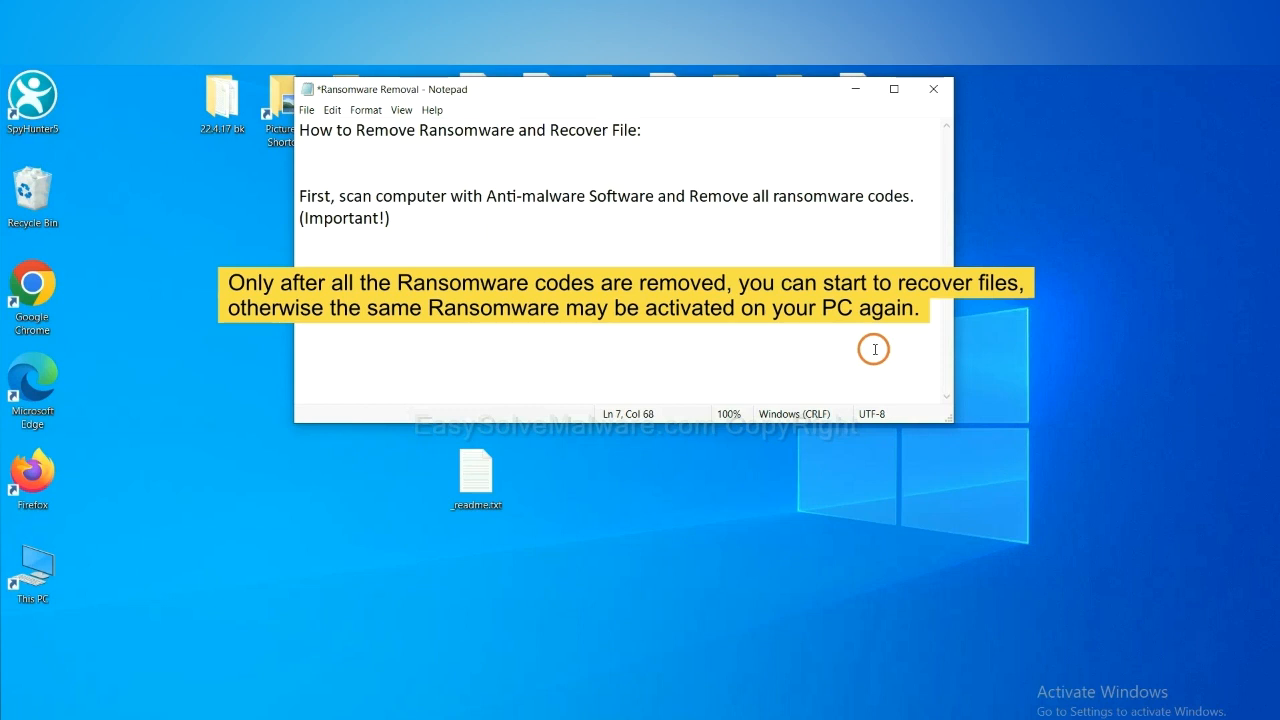
mouse_move(646, 238)
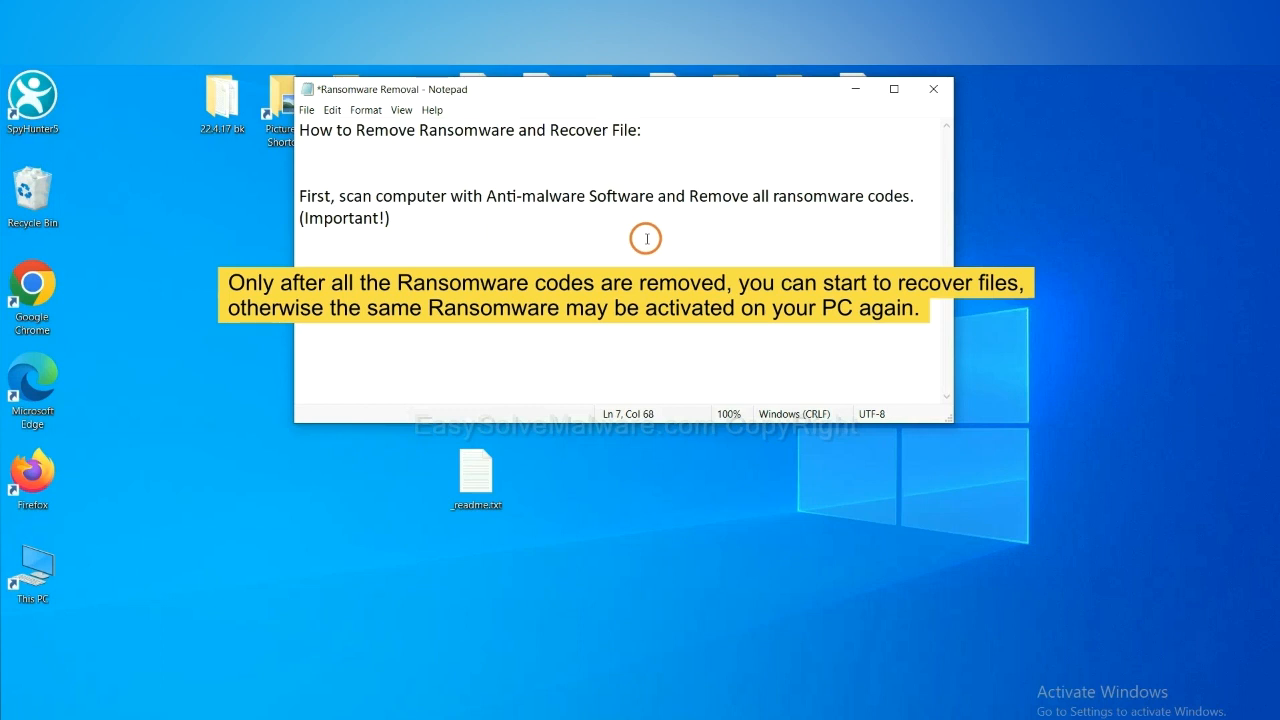
Open the easysolvemalware guide from the video description and download SpyHunter for Windows.
left_click(932, 88)
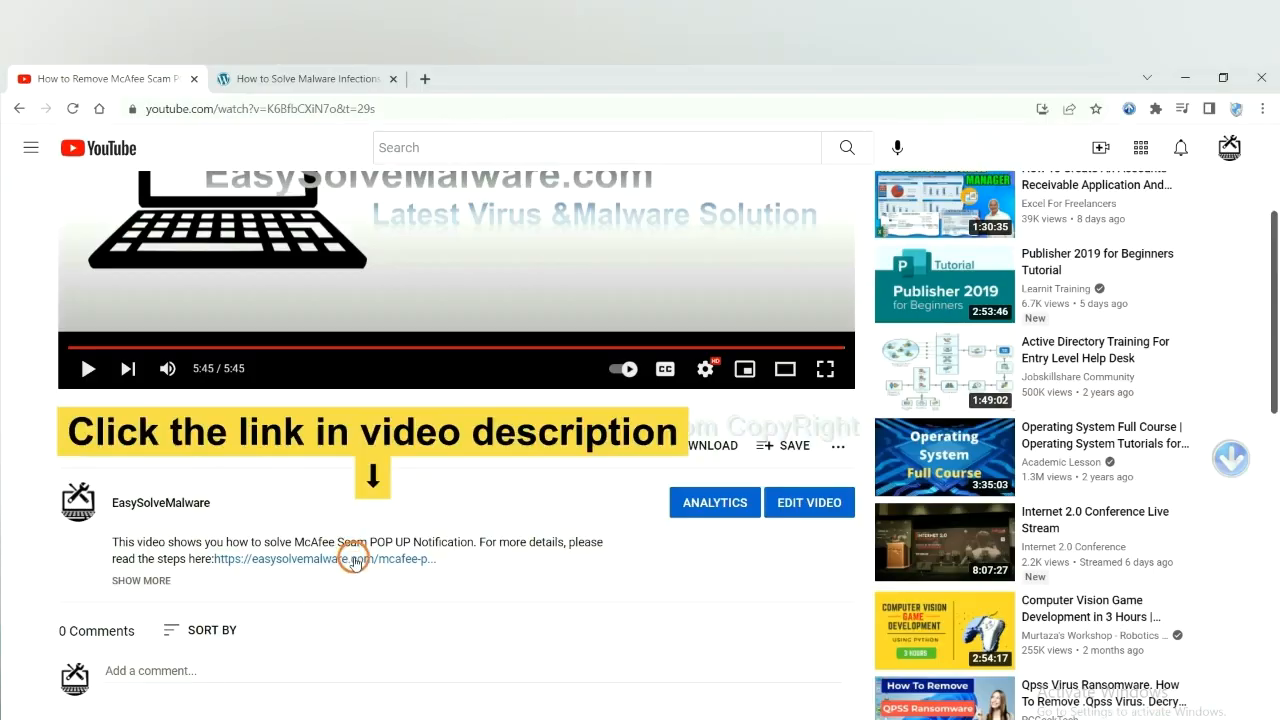
mouse_move(330, 78)
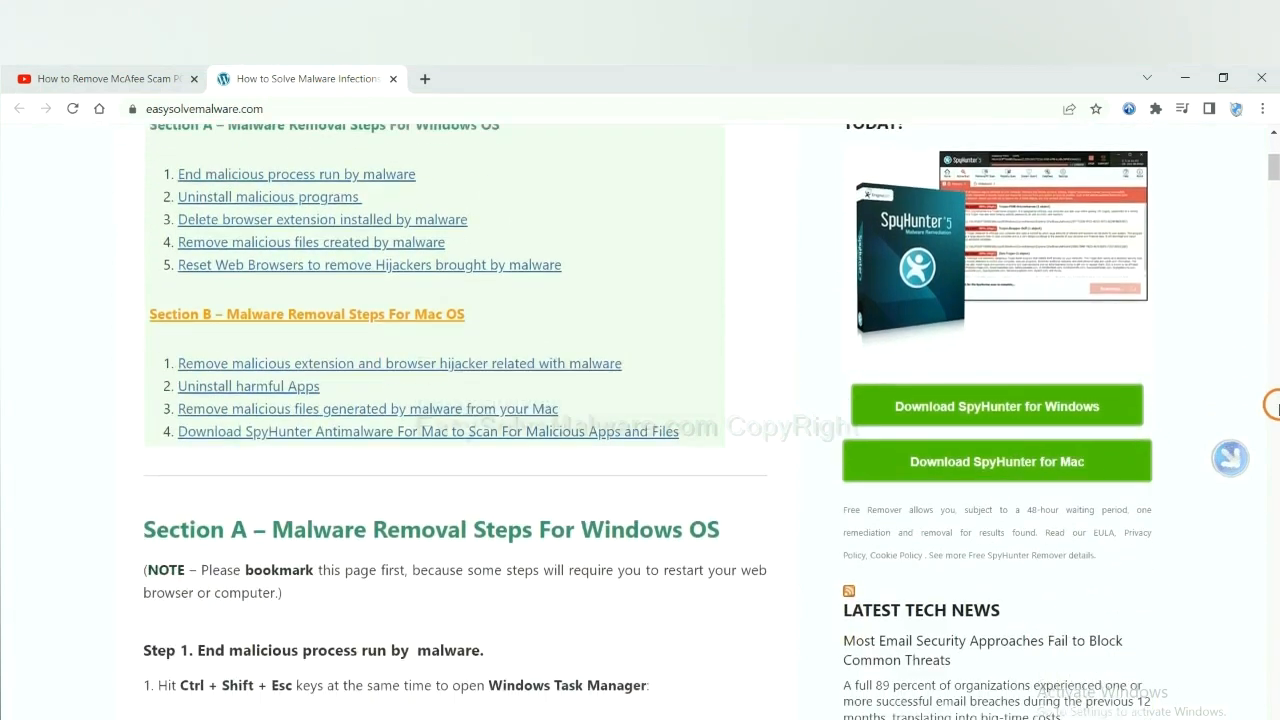
scroll("down", 3)
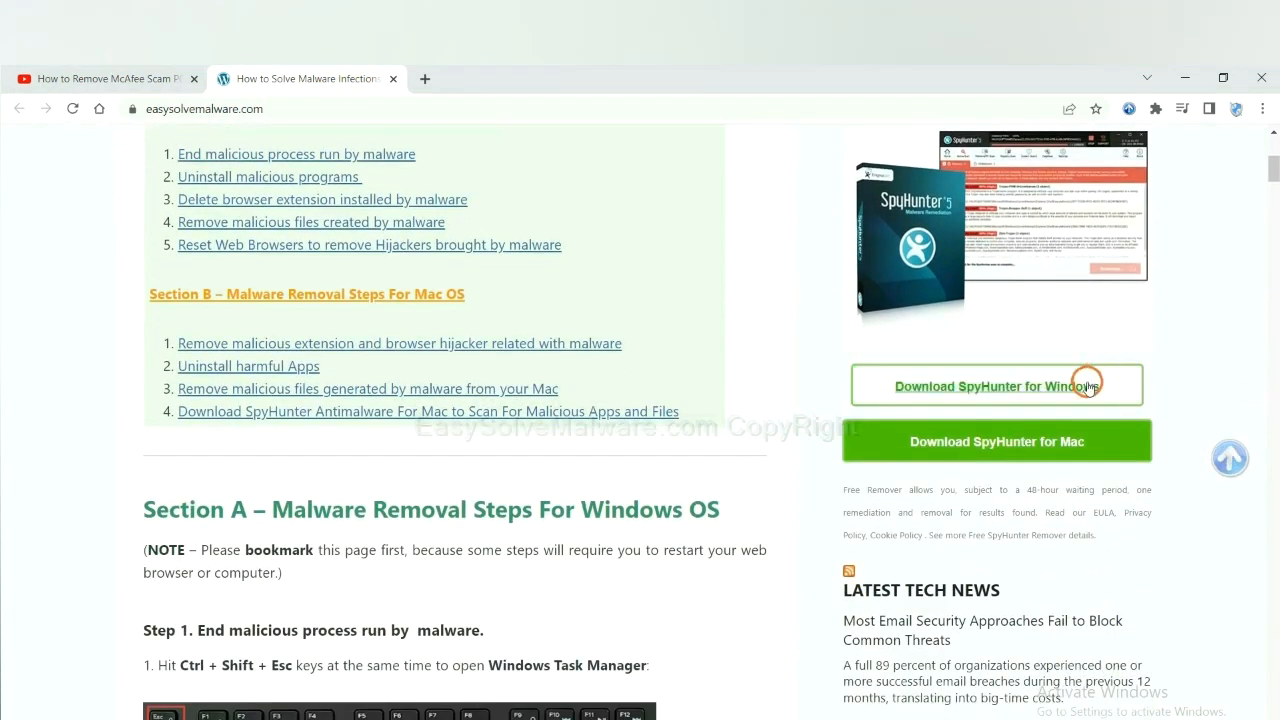
mouse_move(1085, 385)
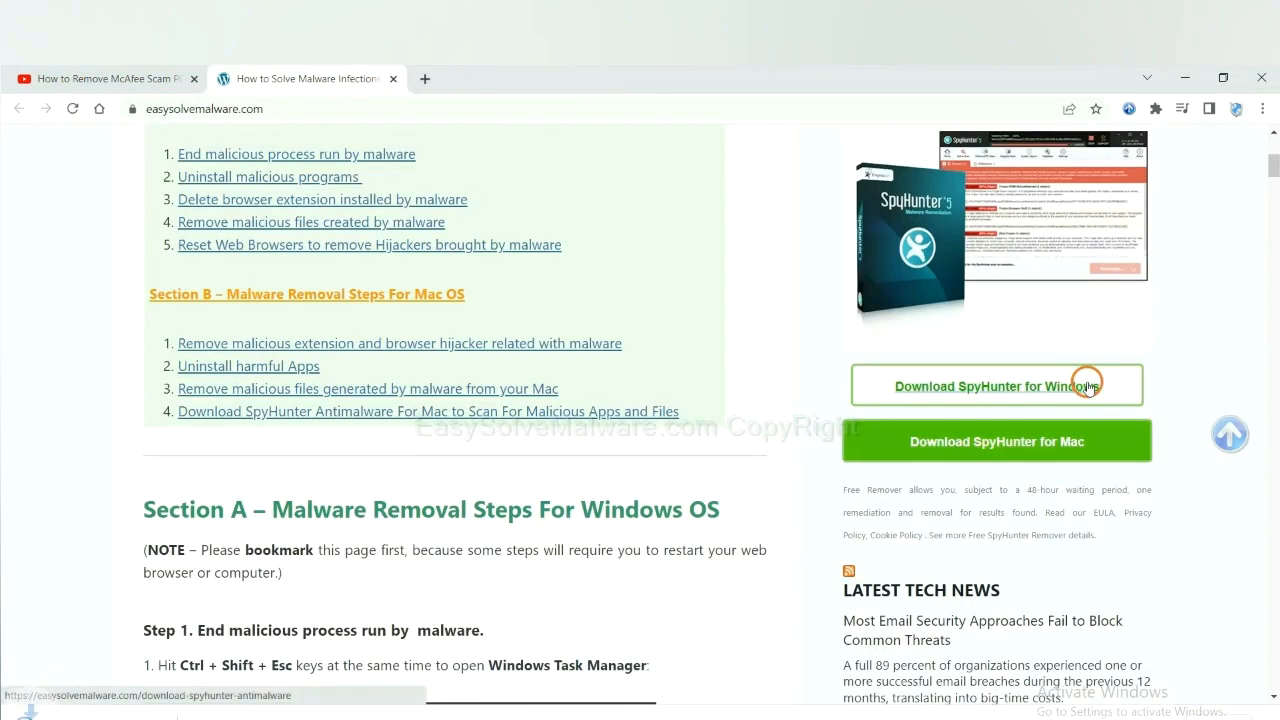
left_click(996, 385)
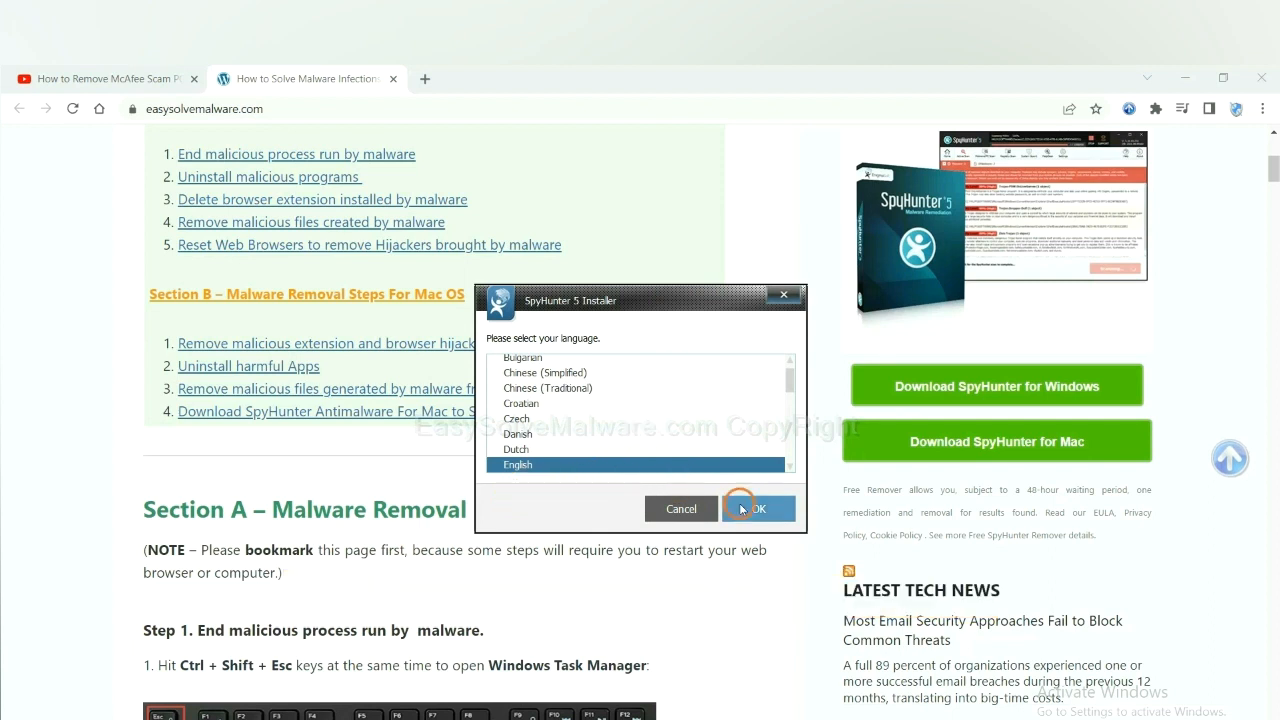
Install SpyHunter 5 in English, accepting the EULA and Privacy Policy.
left_click(758, 508)
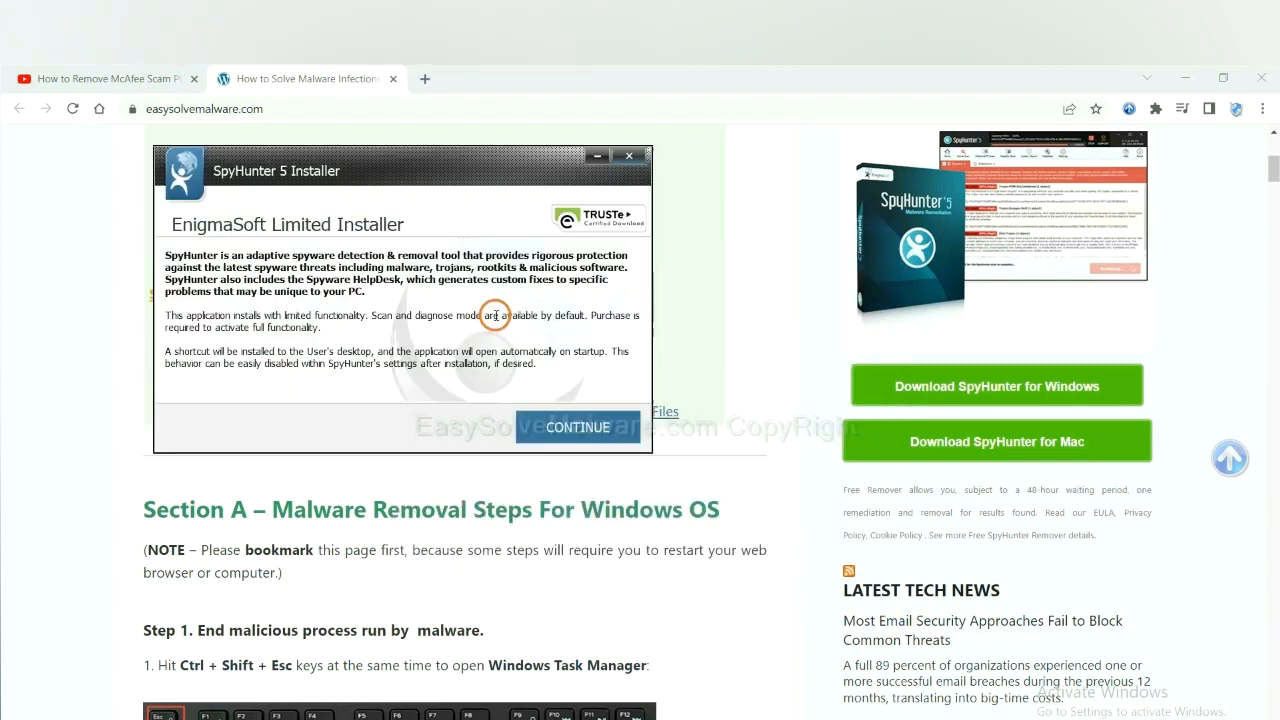
left_click(577, 427)
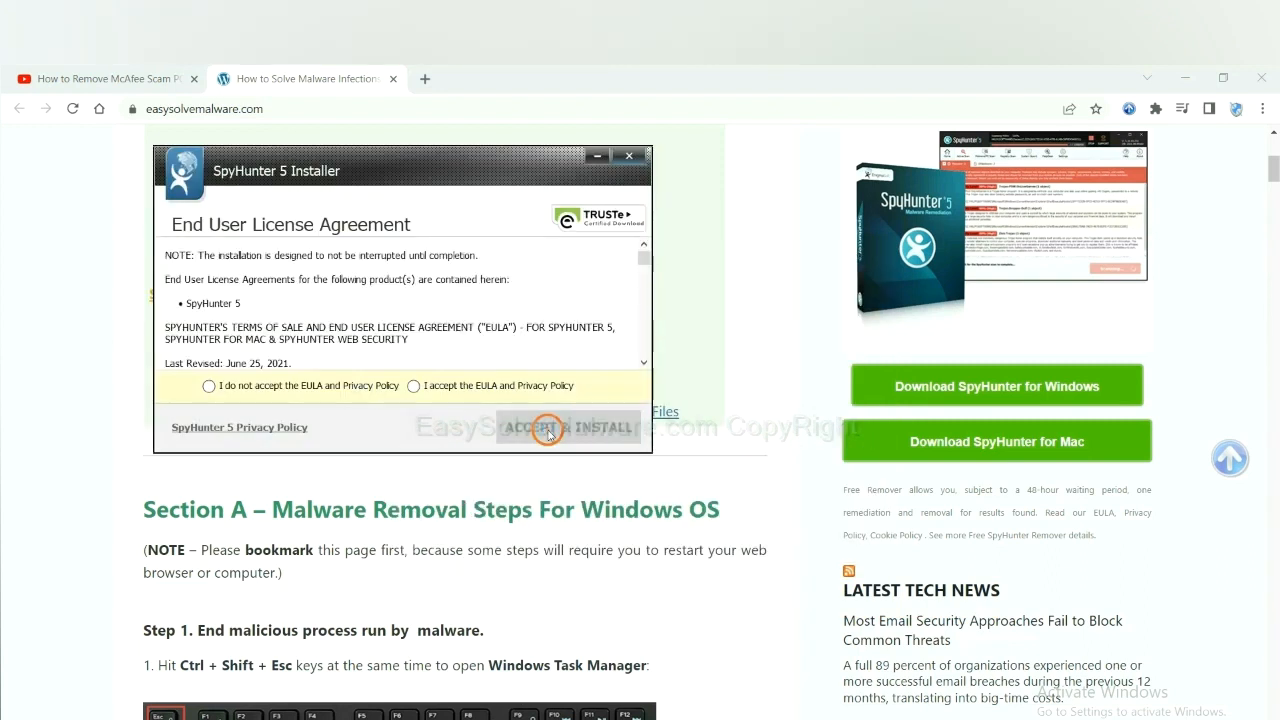
left_click(414, 385)
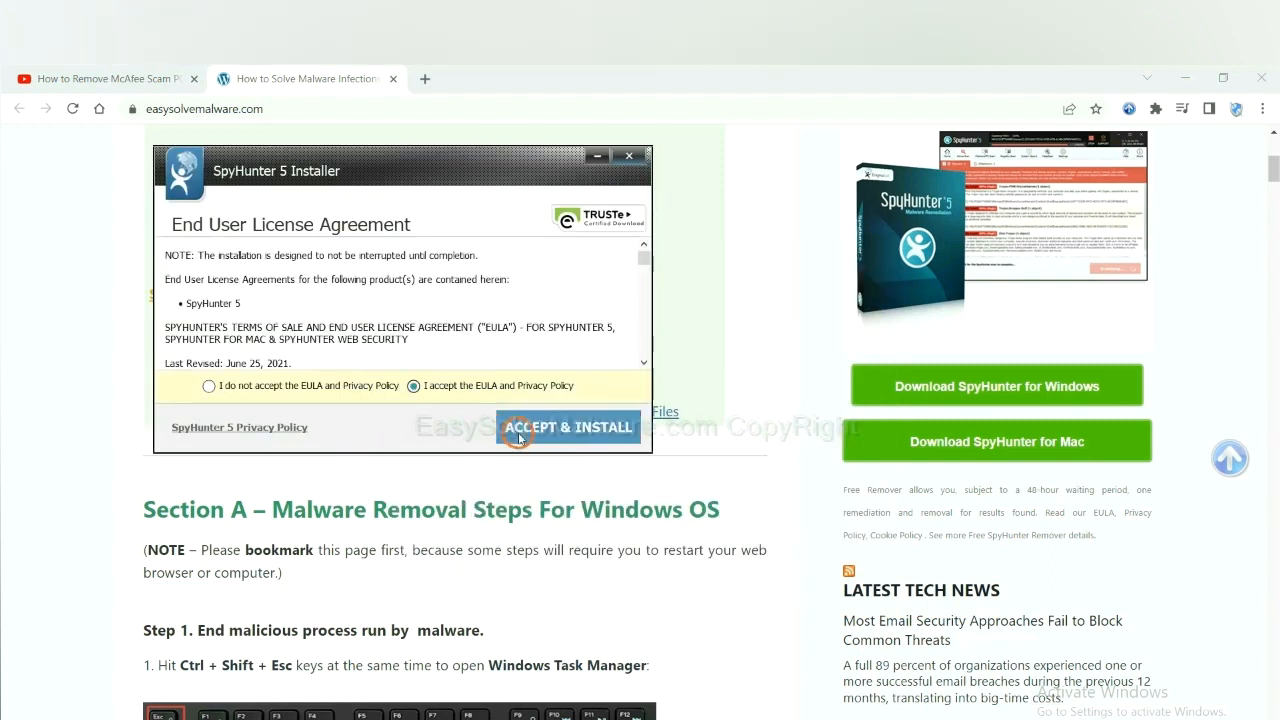
left_click(568, 427)
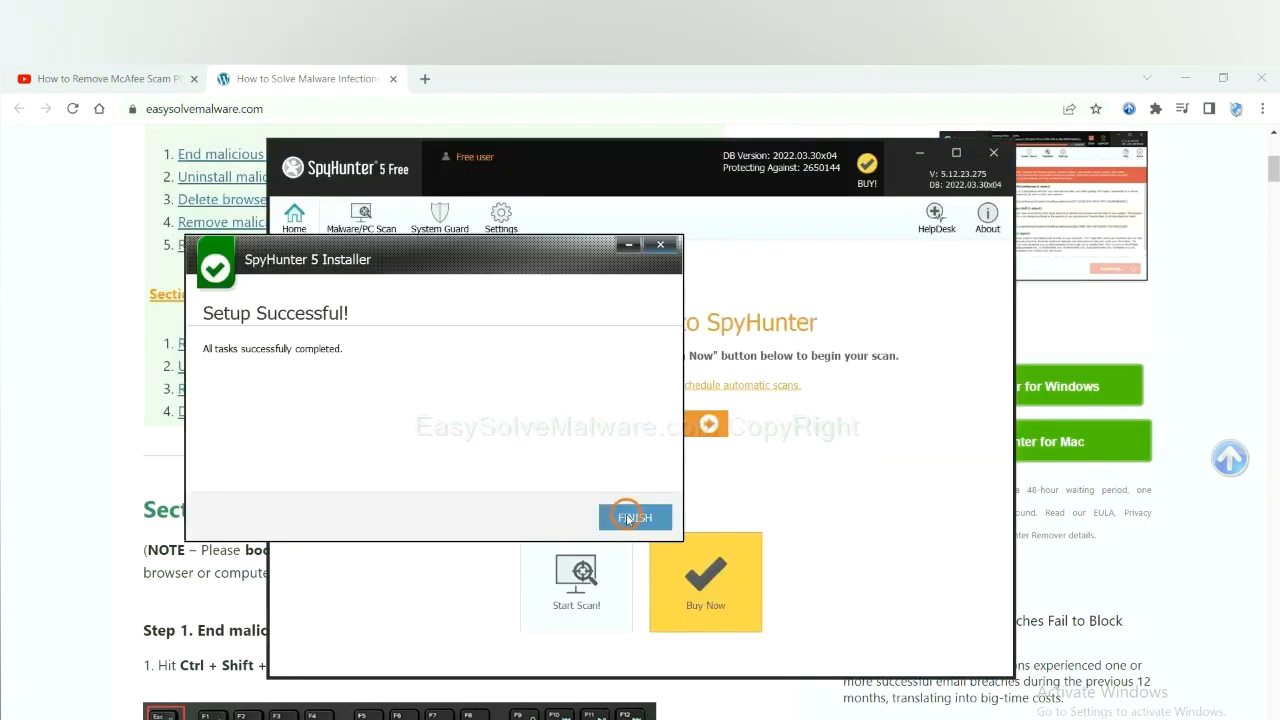
Finish the SpyHunter 5 setup and run Start Scan Now on the home screen.
left_click(635, 517)
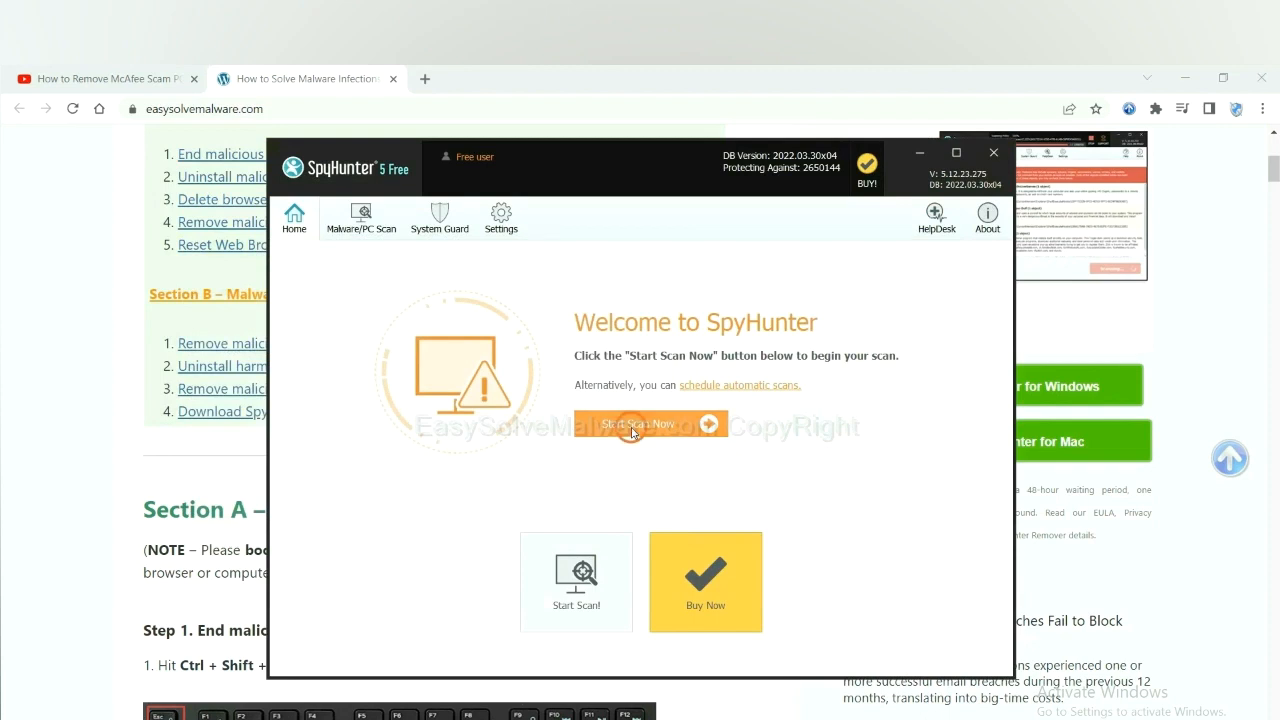
left_click(643, 423)
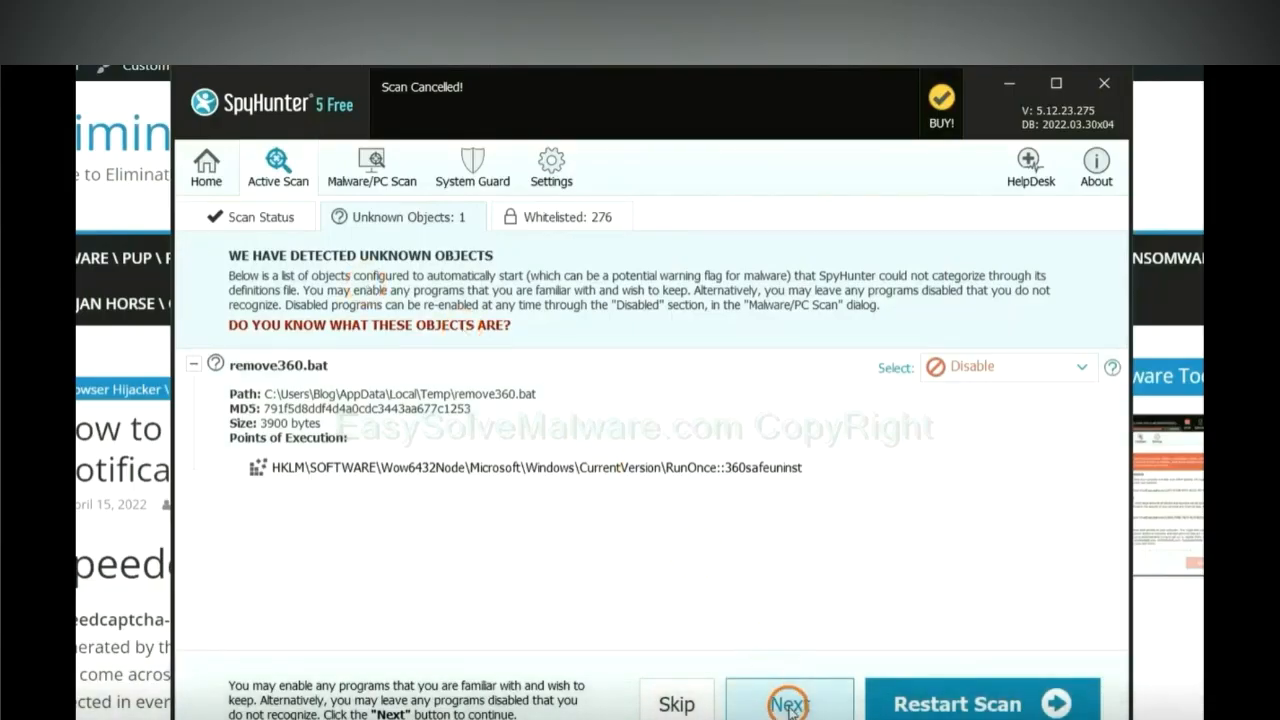
Continue past the remove360.bat unknown object to the Registration Required dialog, then close it.
left_click(790, 703)
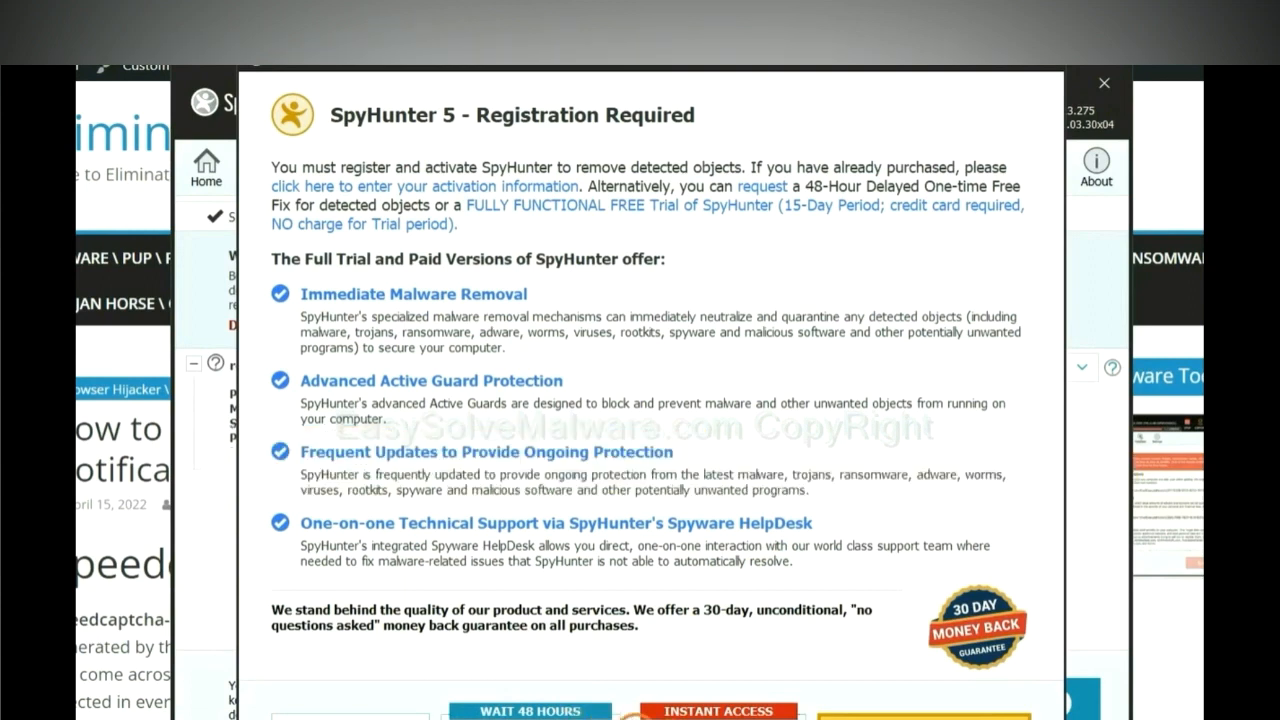
left_click(1104, 83)
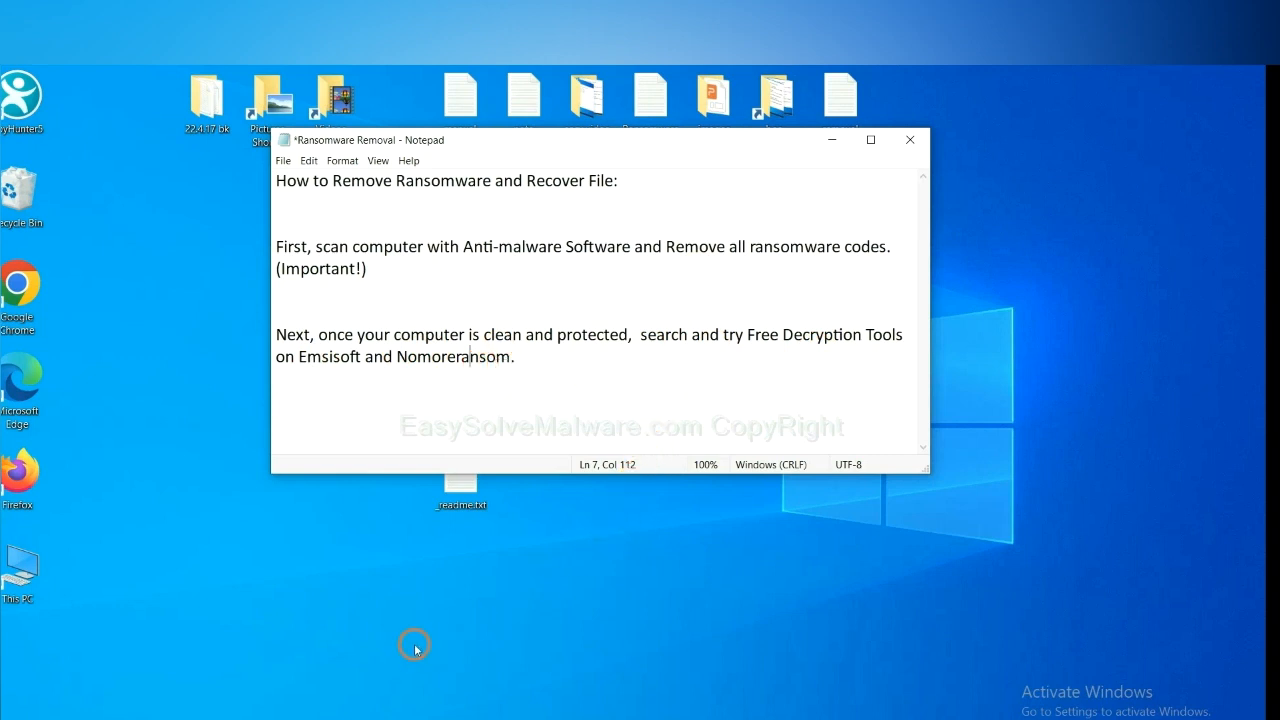
mouse_move(351, 657)
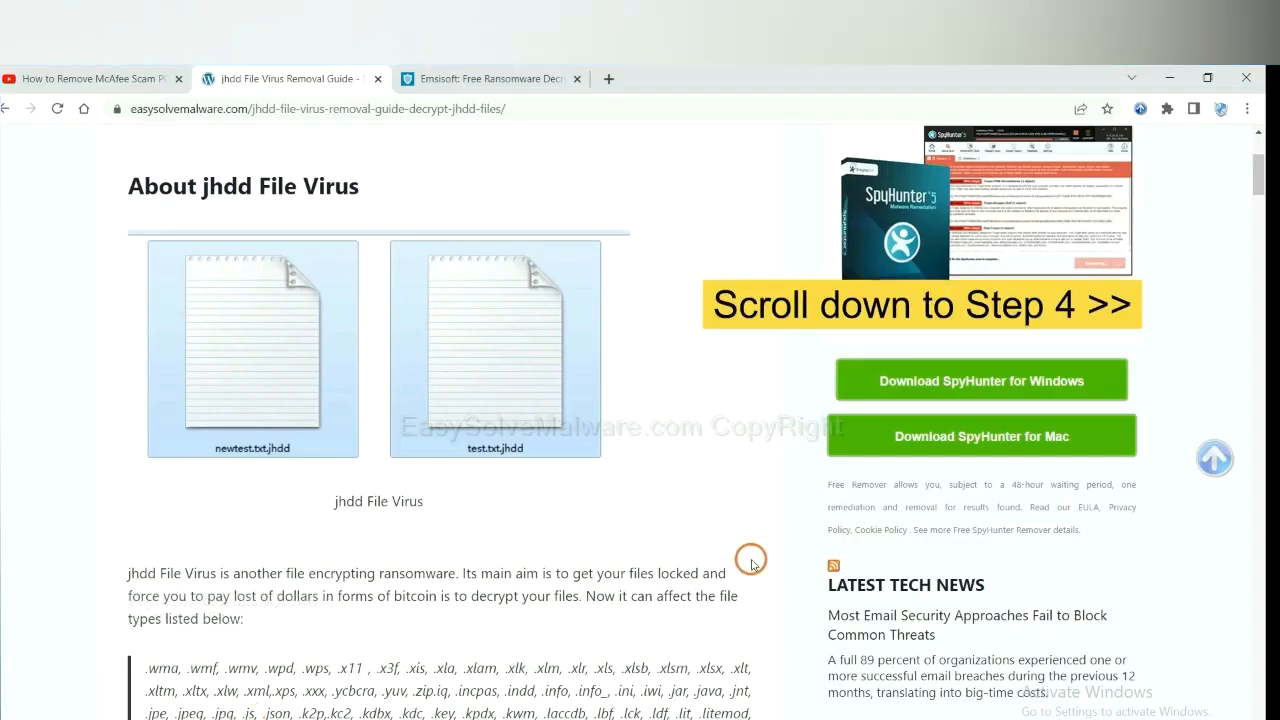
mouse_move(1255, 178)
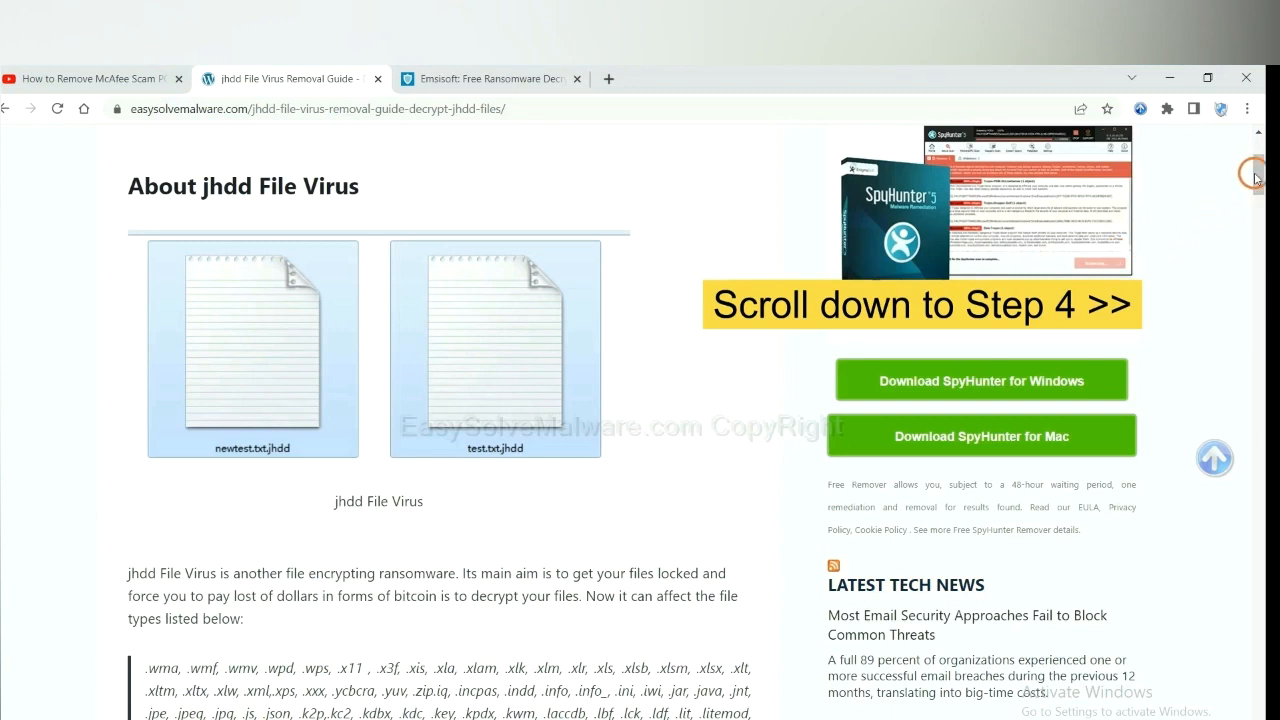
Scroll the jhdd guide to Step 4 and follow its emsisoft.com ransomware-decryption-tools link.
scroll("down", 3)
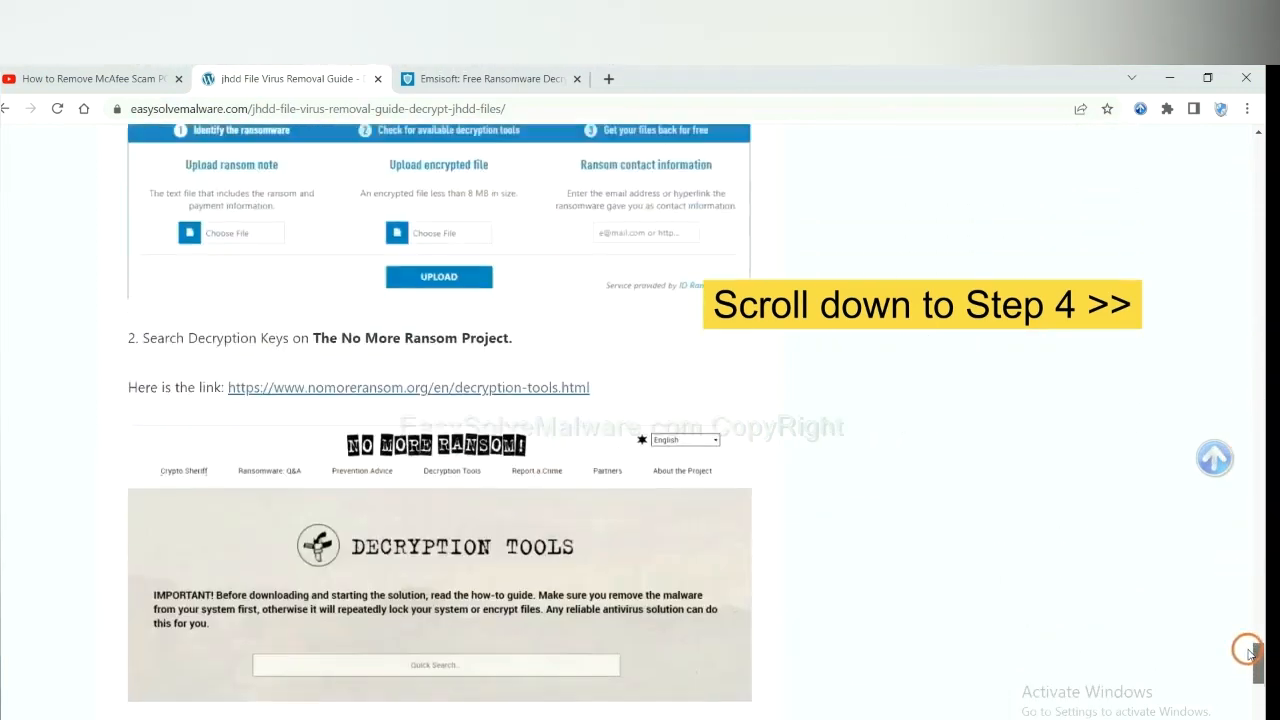
scroll("up", 3)
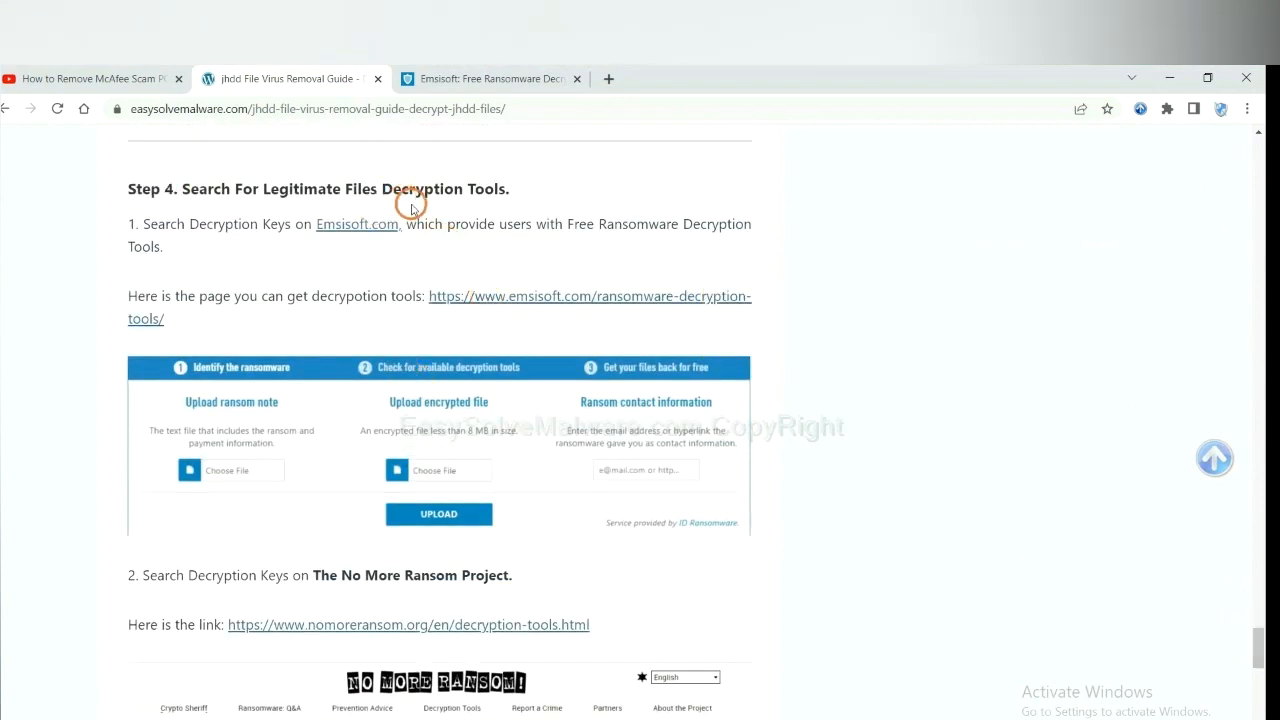
scroll("down", 3)
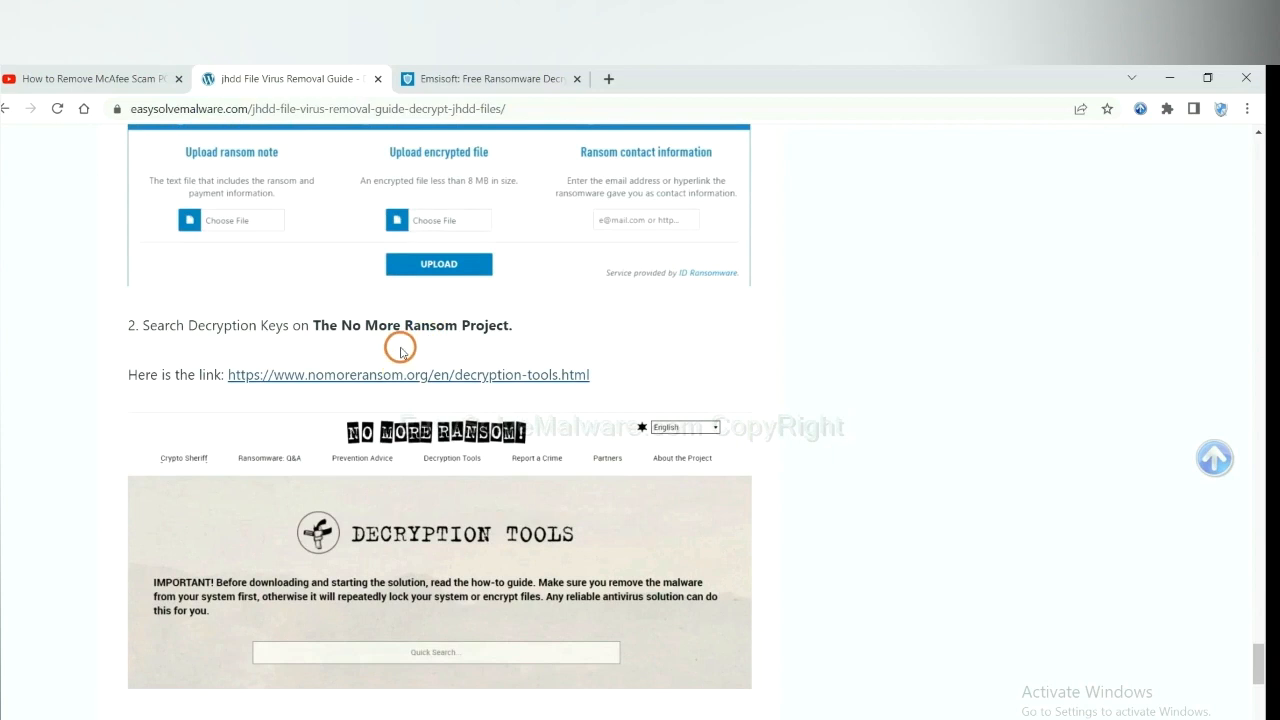
scroll("up", 3)
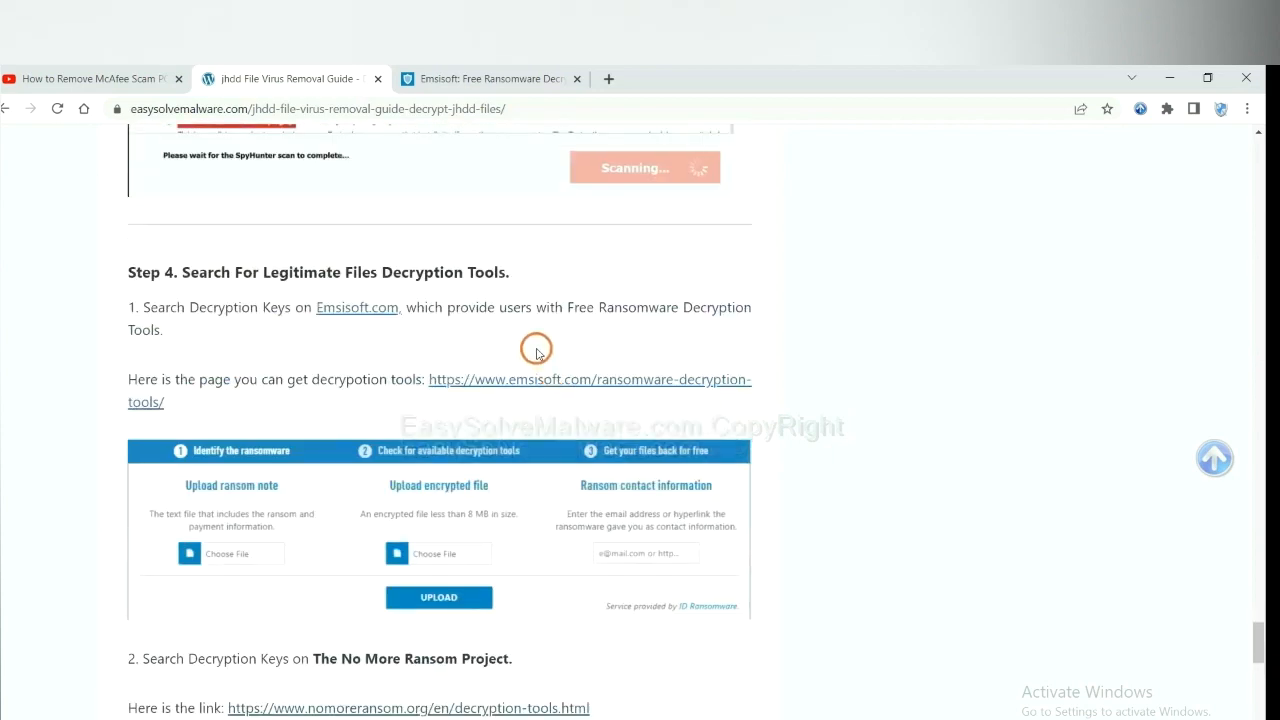
left_click(589, 379)
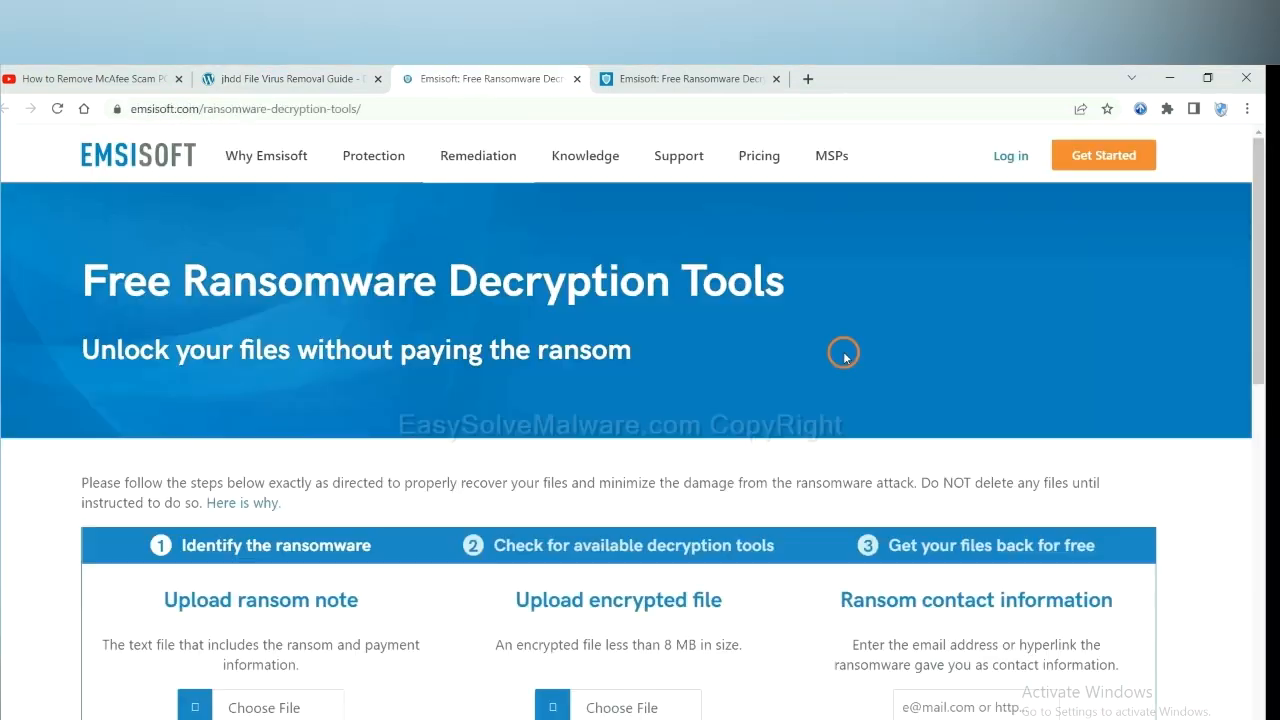
Scroll down to the 'Identify the ransomware' upload form on the Emsisoft page.
scroll("down", 3)
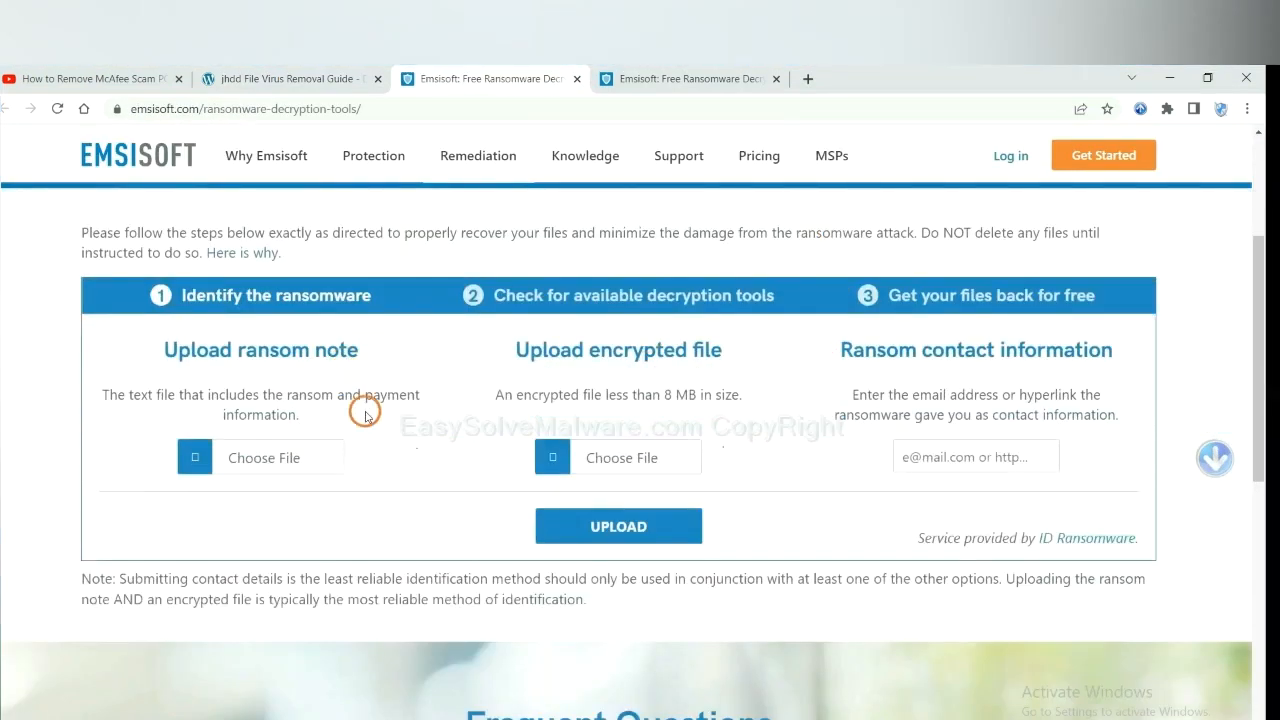
mouse_move(395, 445)
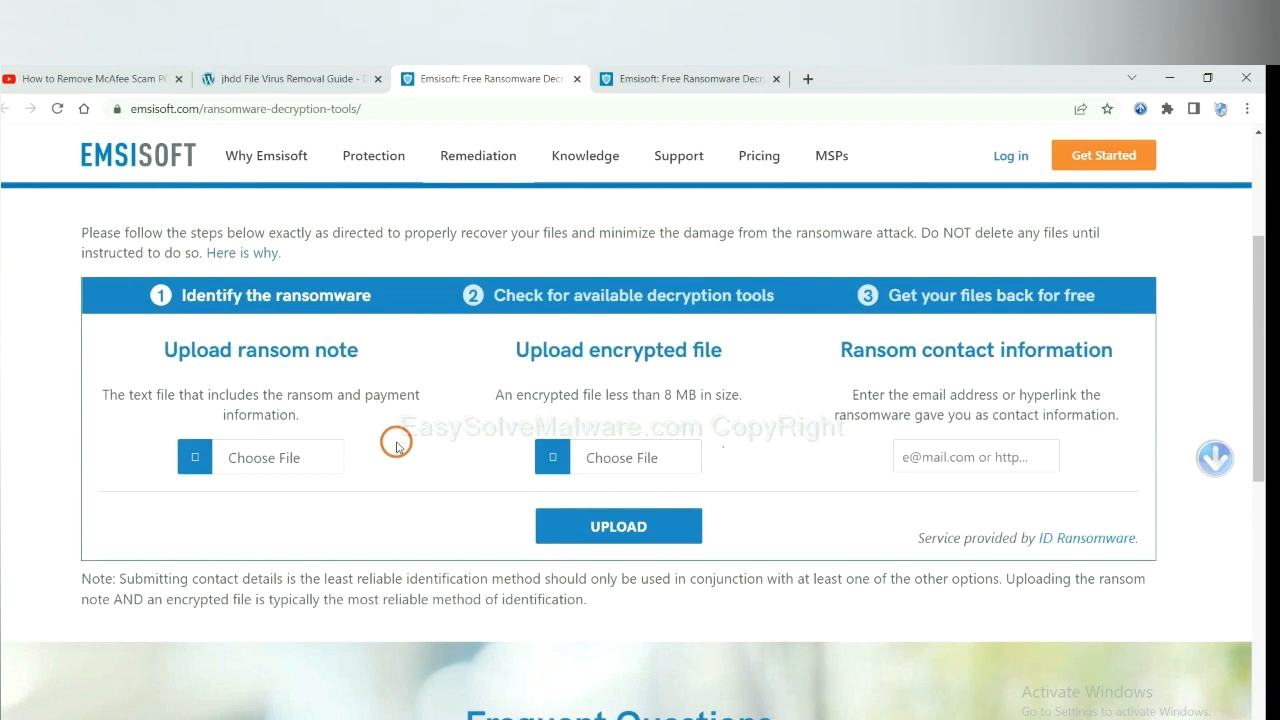
mouse_move(218, 380)
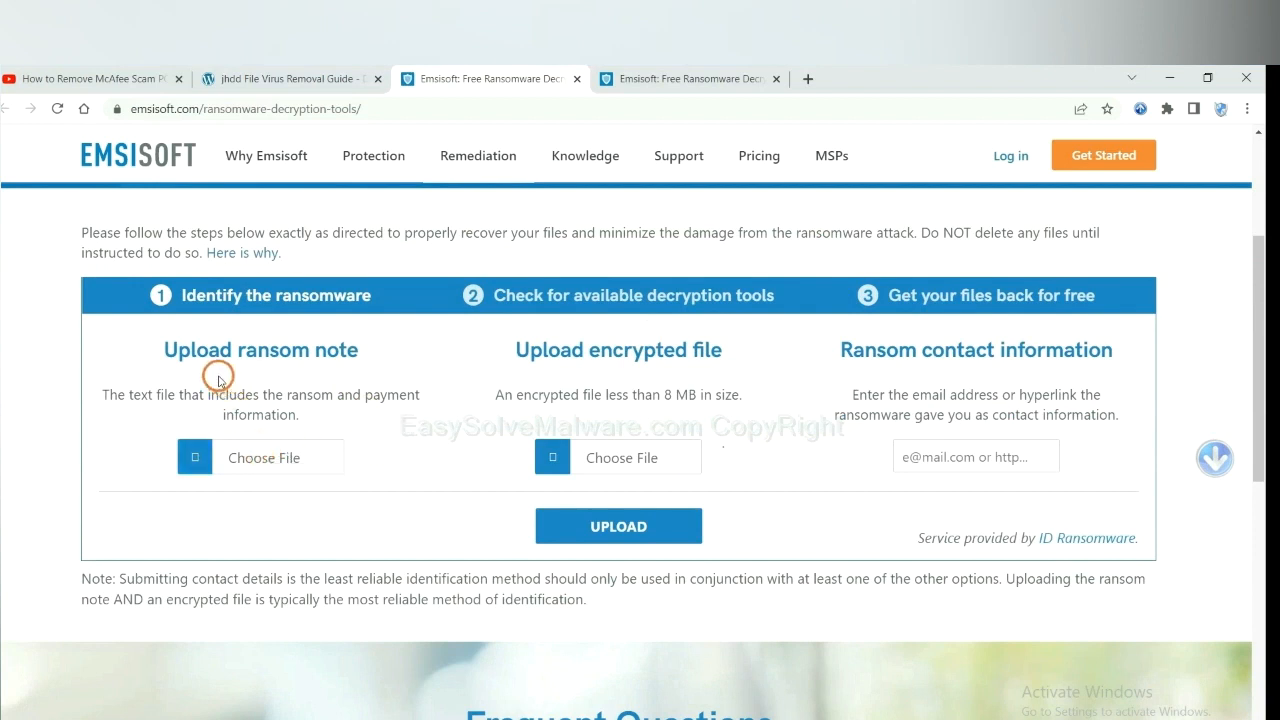
mouse_move(622, 362)
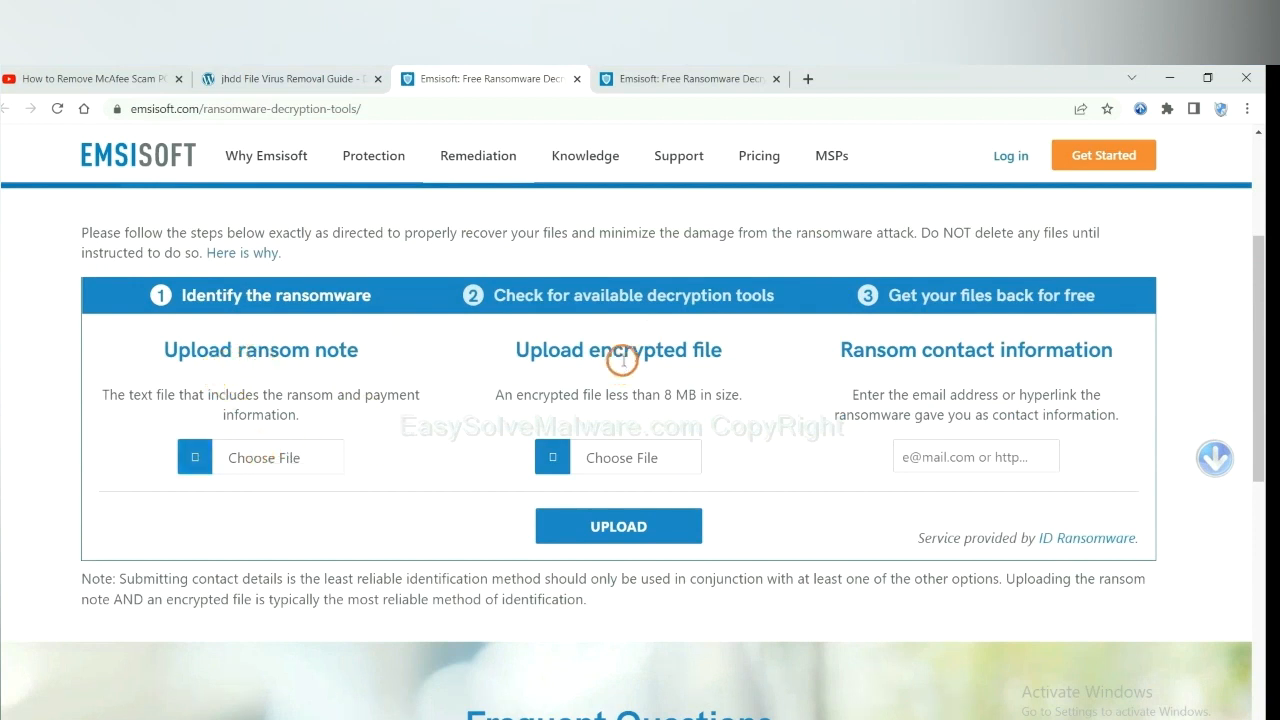
mouse_move(510, 460)
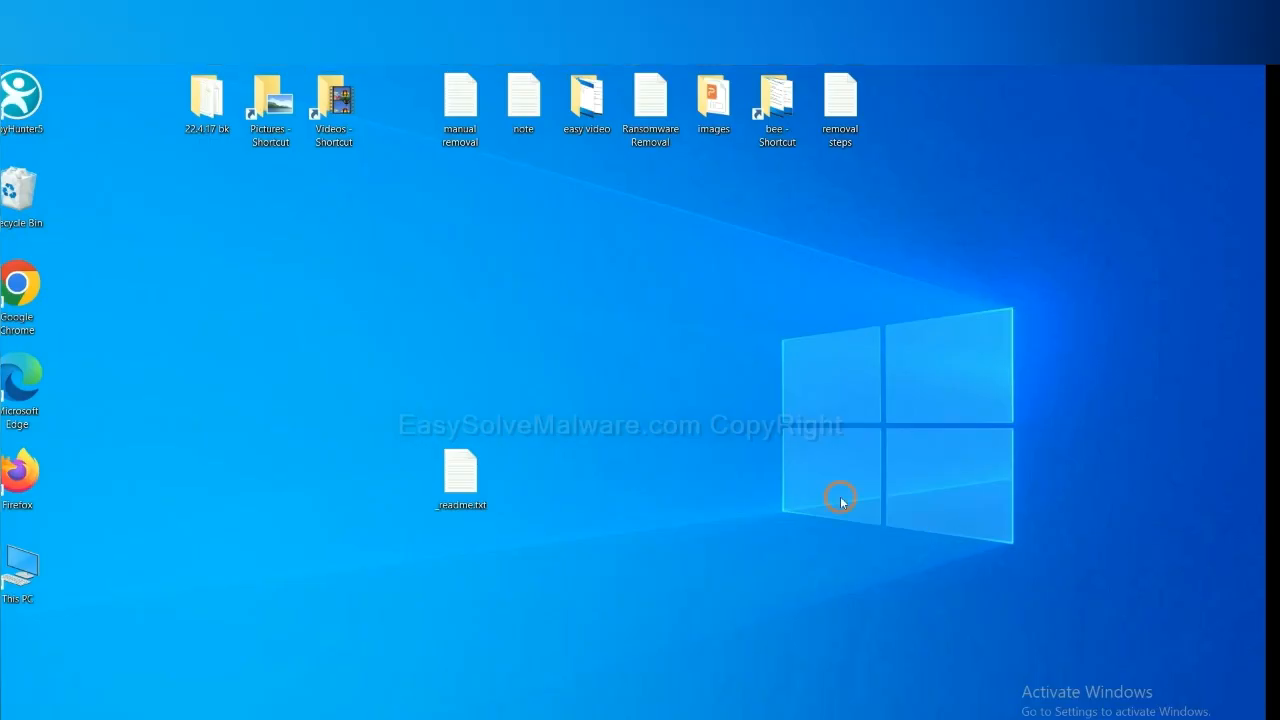
Open _readme.txt from the desktop in Notepad, then return to the Emsisoft form.
double_click(460, 478)
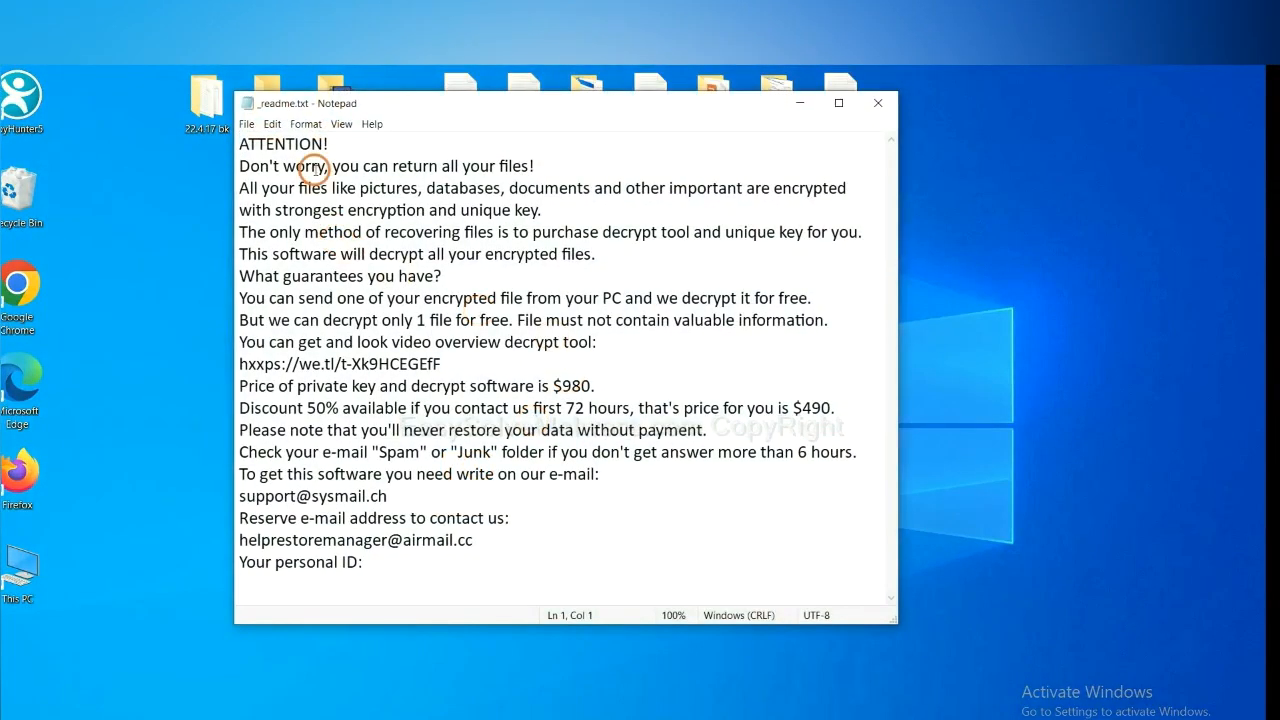
mouse_move(320, 282)
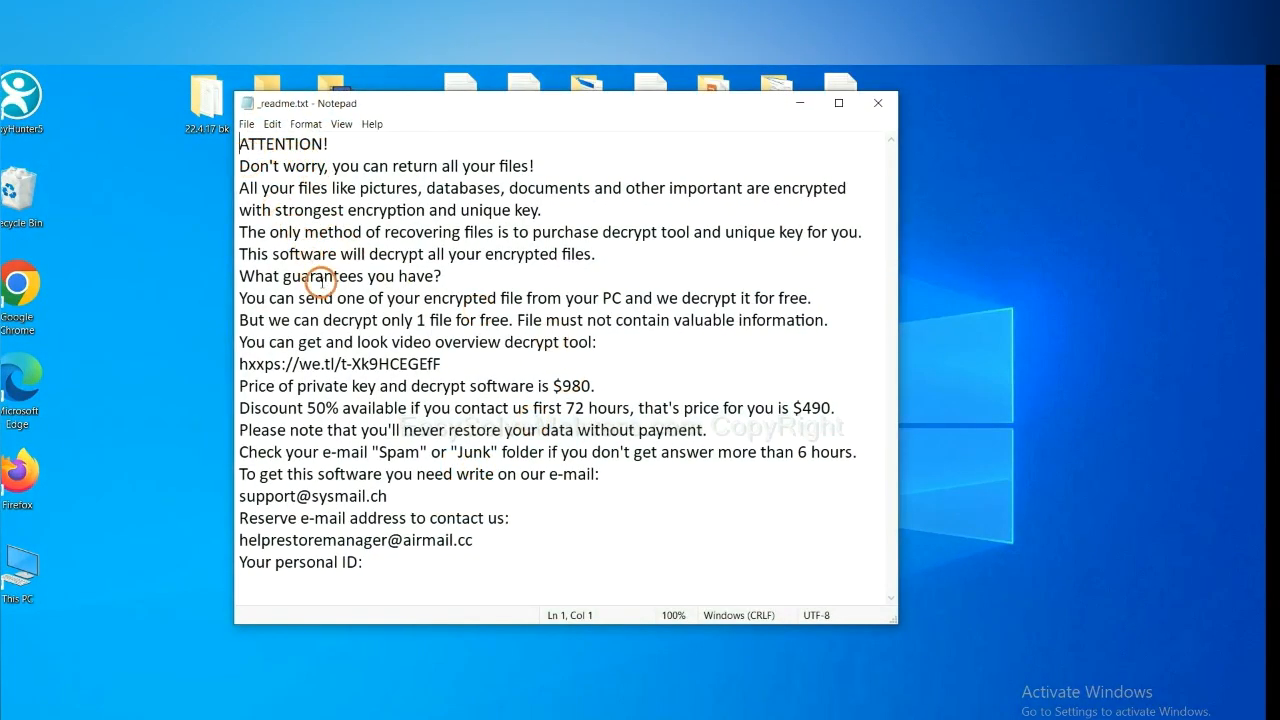
left_click(390, 496)
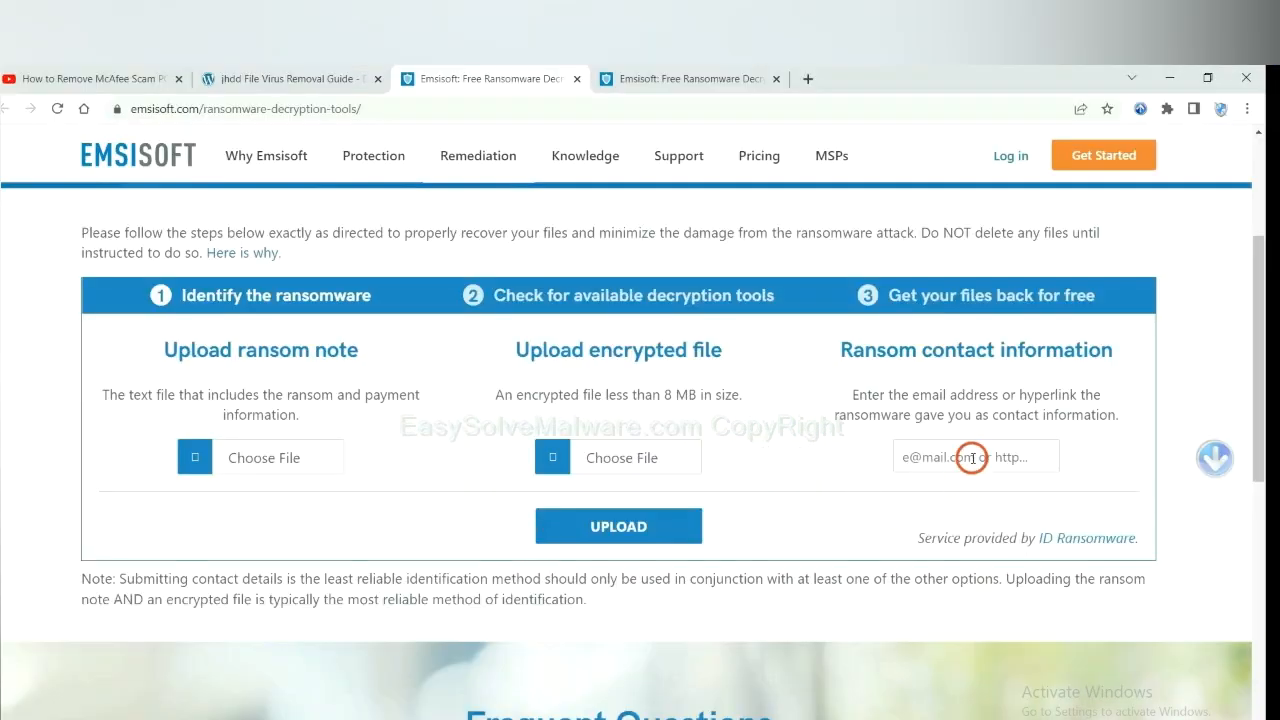
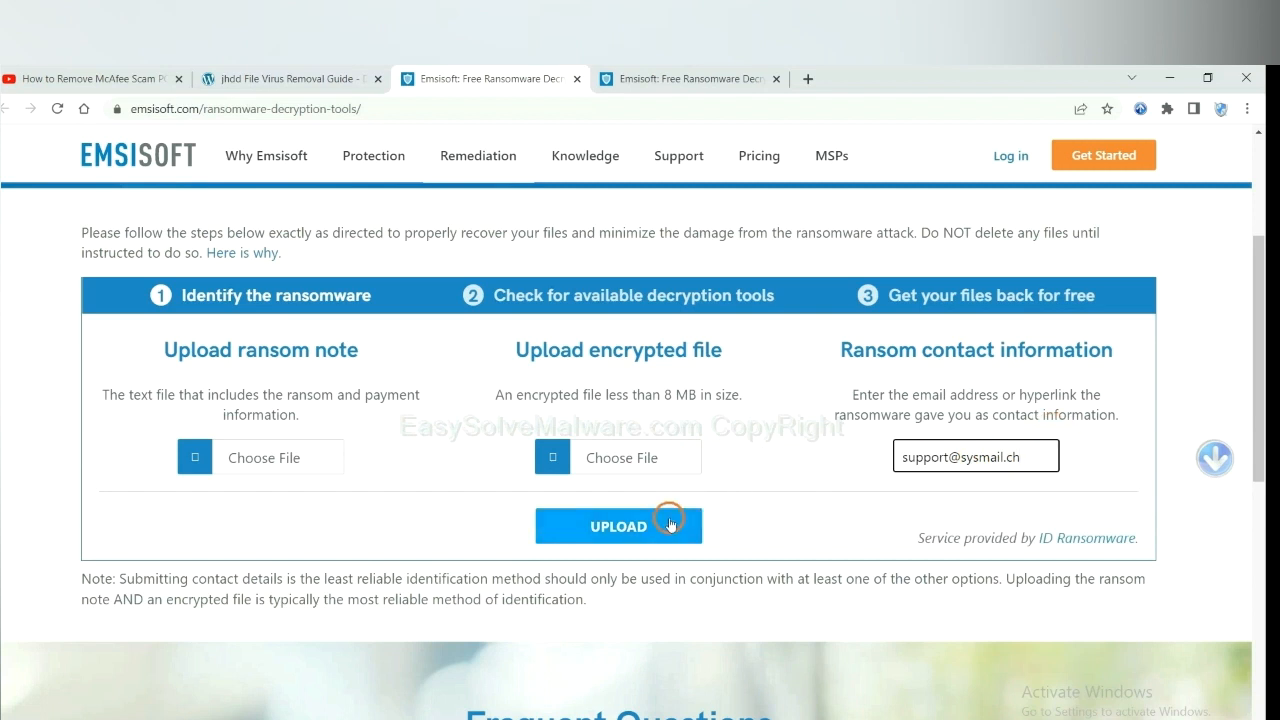
left_click(618, 526)
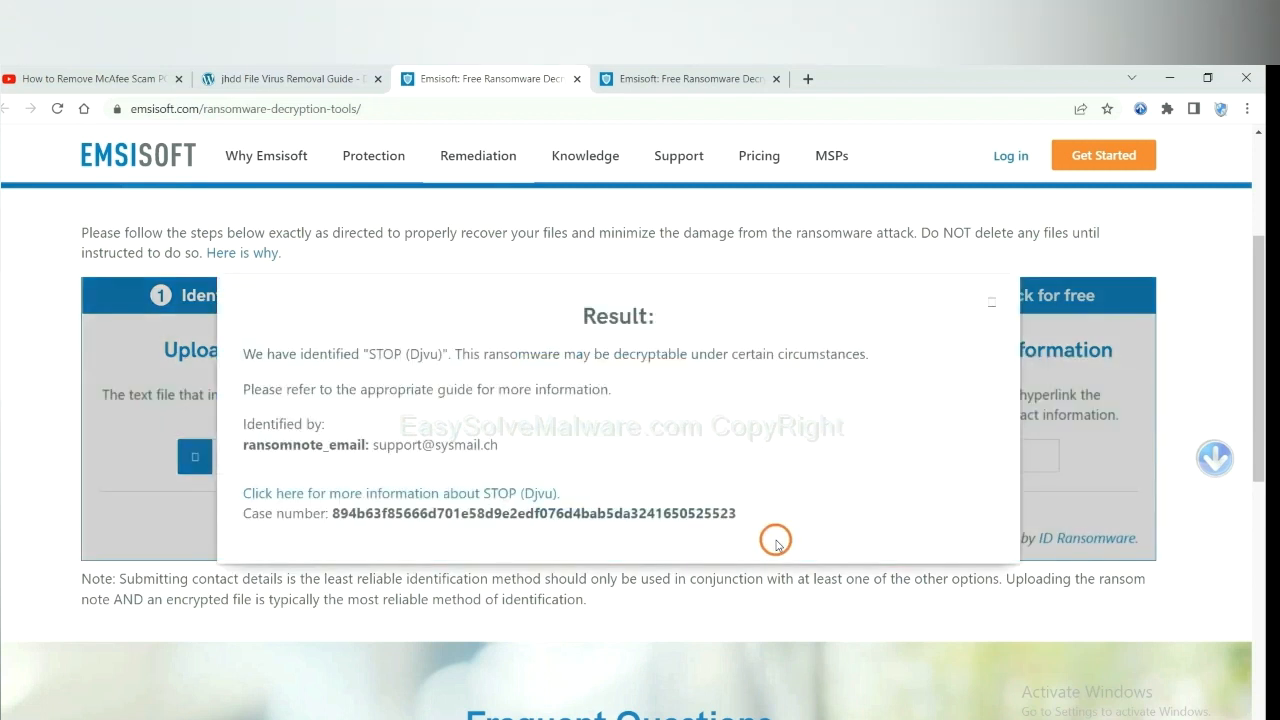
mouse_move(750, 423)
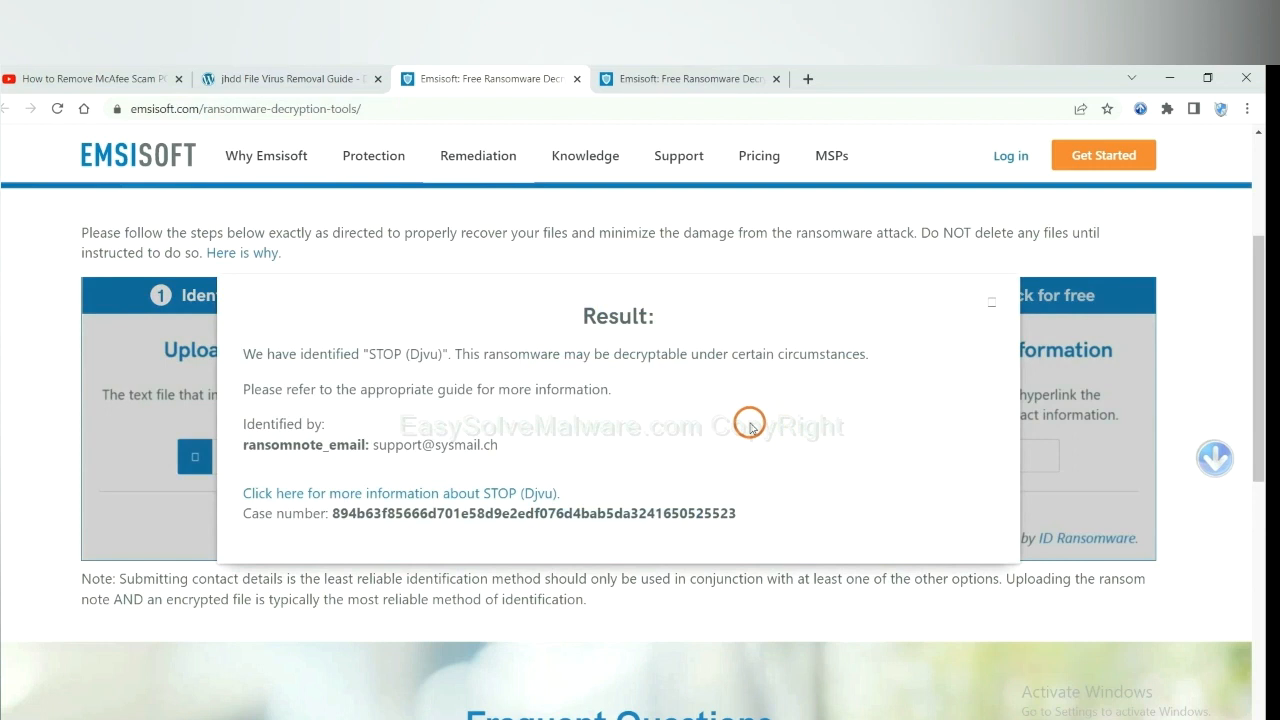
mouse_move(562, 412)
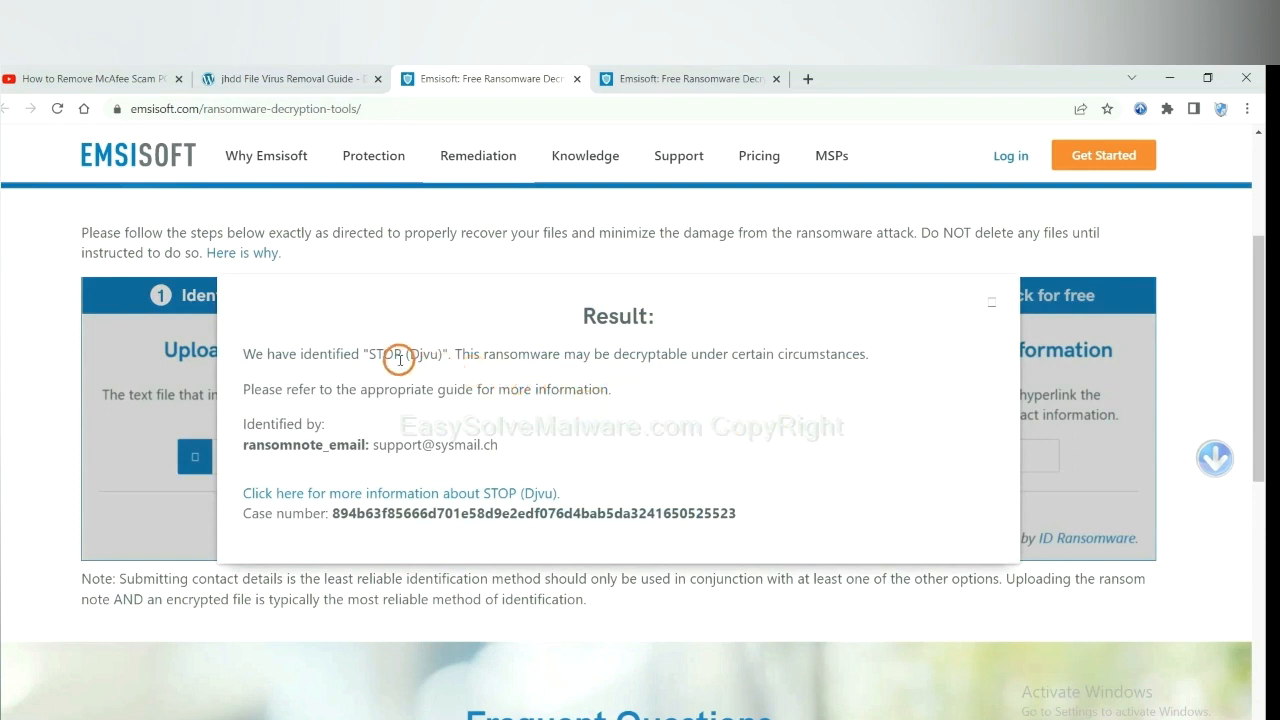
mouse_move(425, 354)
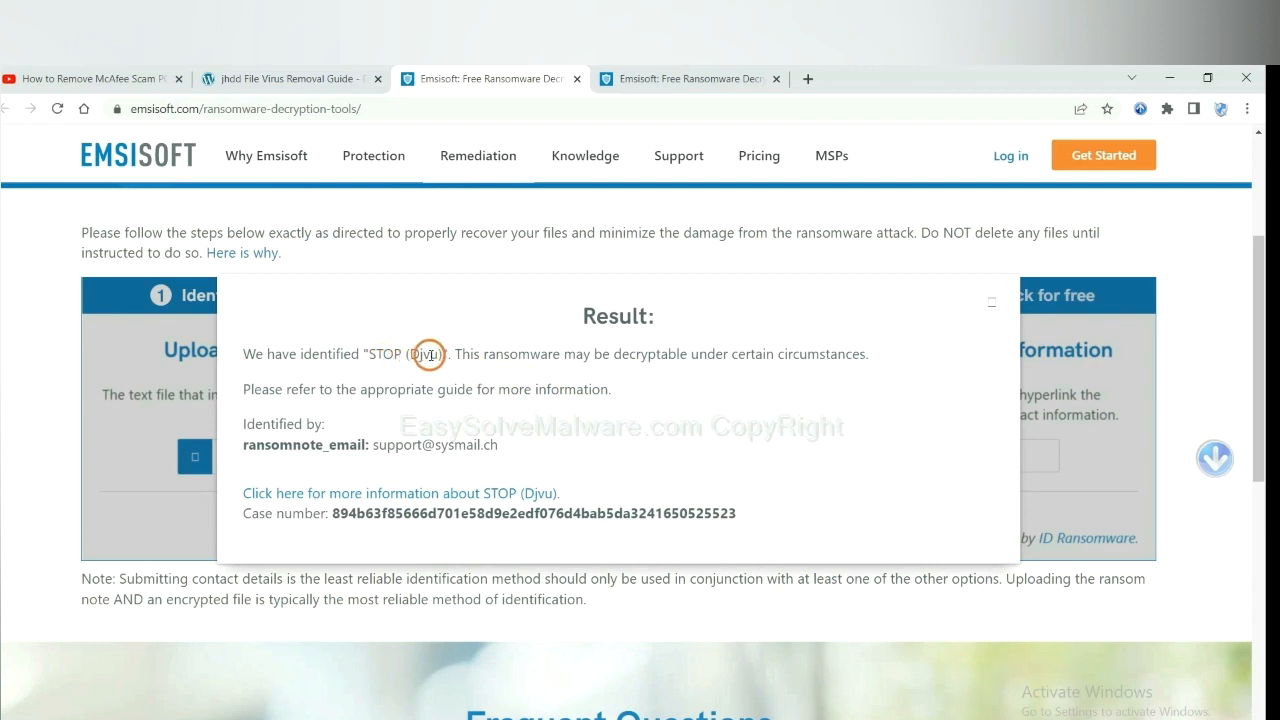
mouse_move(484, 393)
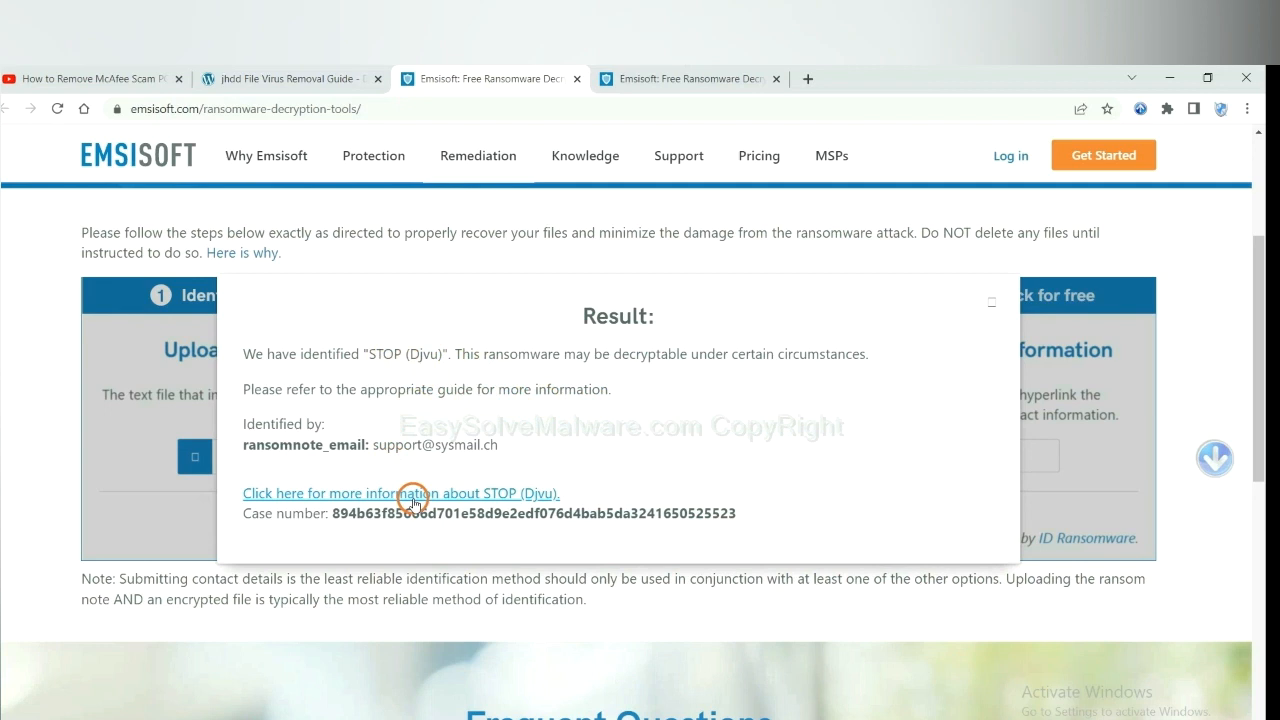
Open the STOP (Djvu) information article and scroll through its supported variant list.
left_click(401, 493)
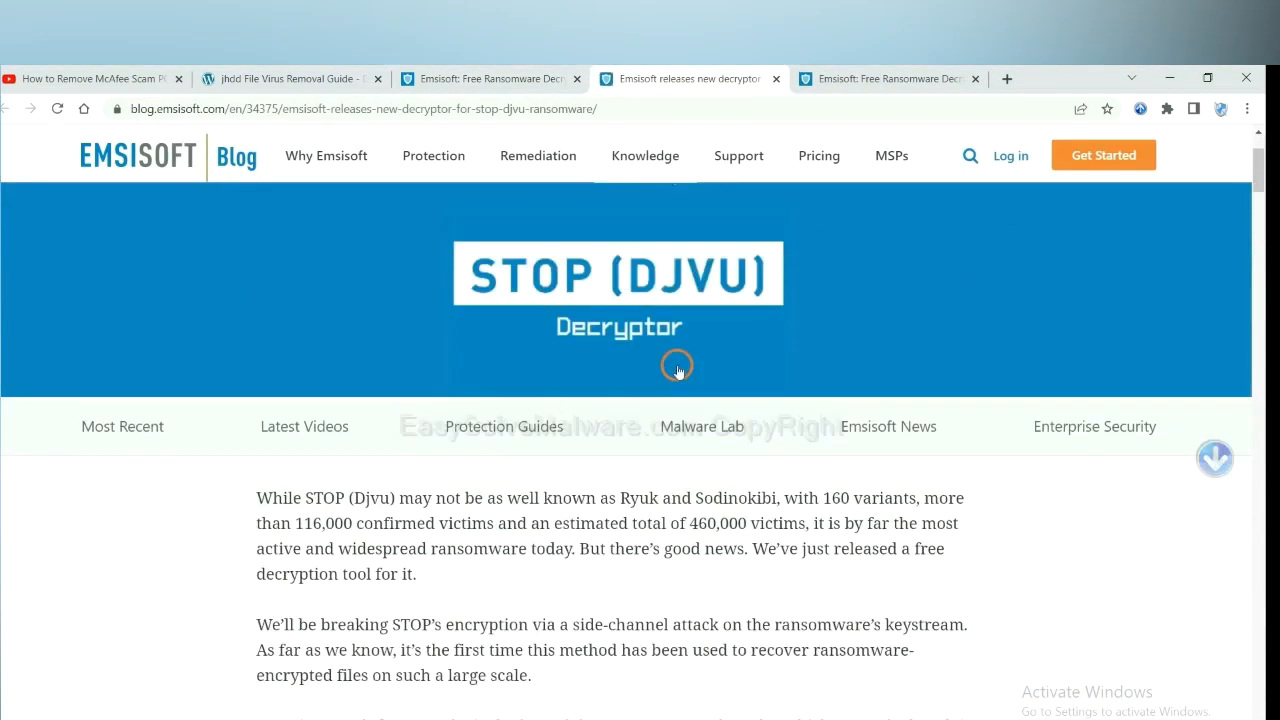
scroll("down", 3)
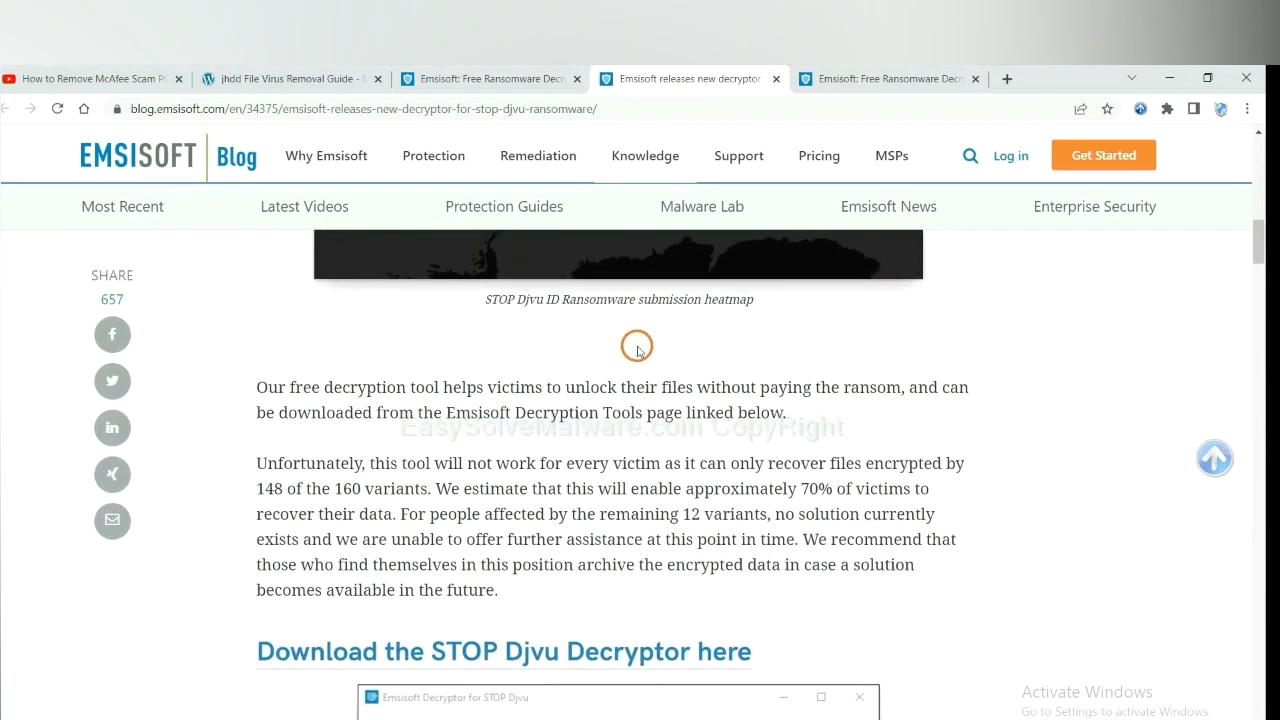
scroll("up", 3)
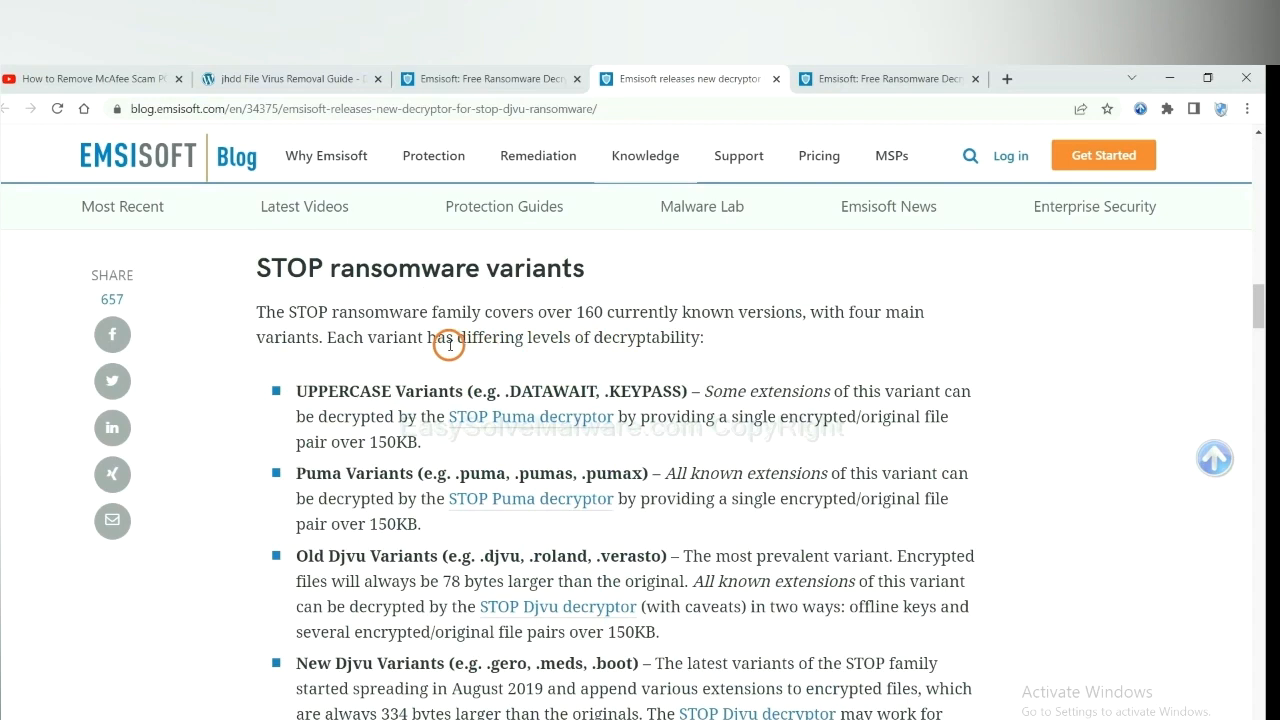
scroll("down", 3)
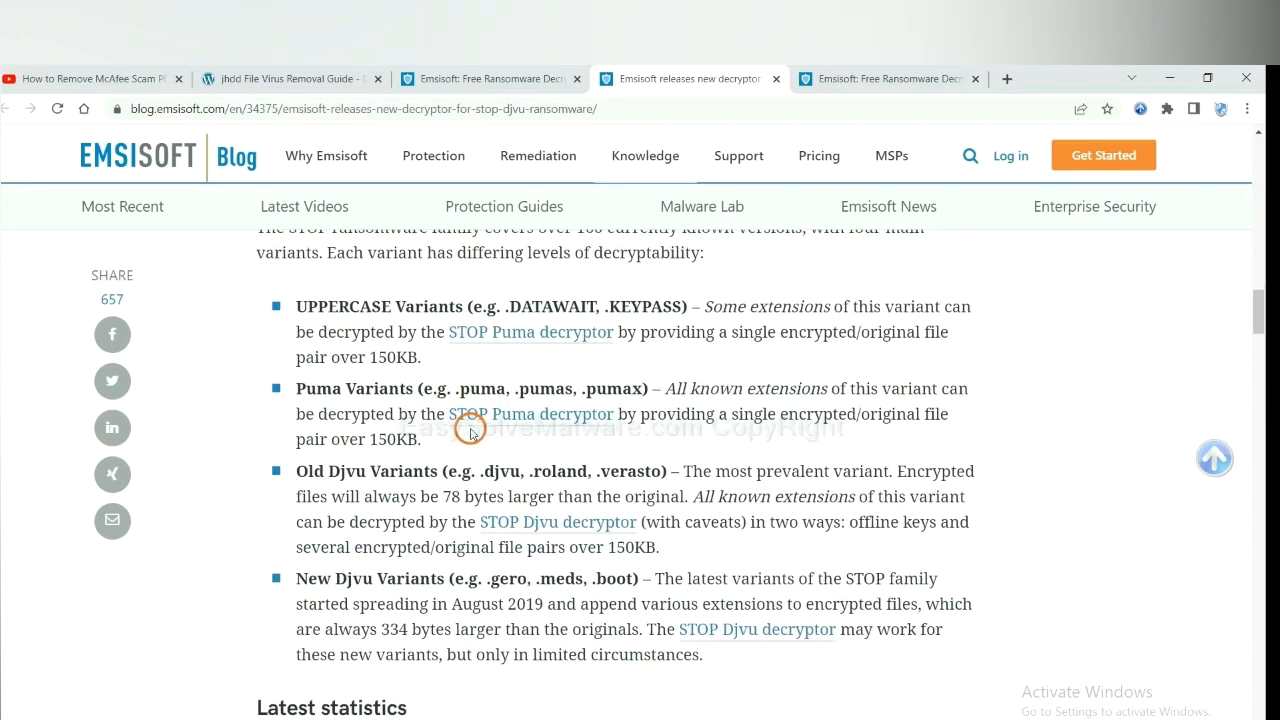
scroll("down", 3)
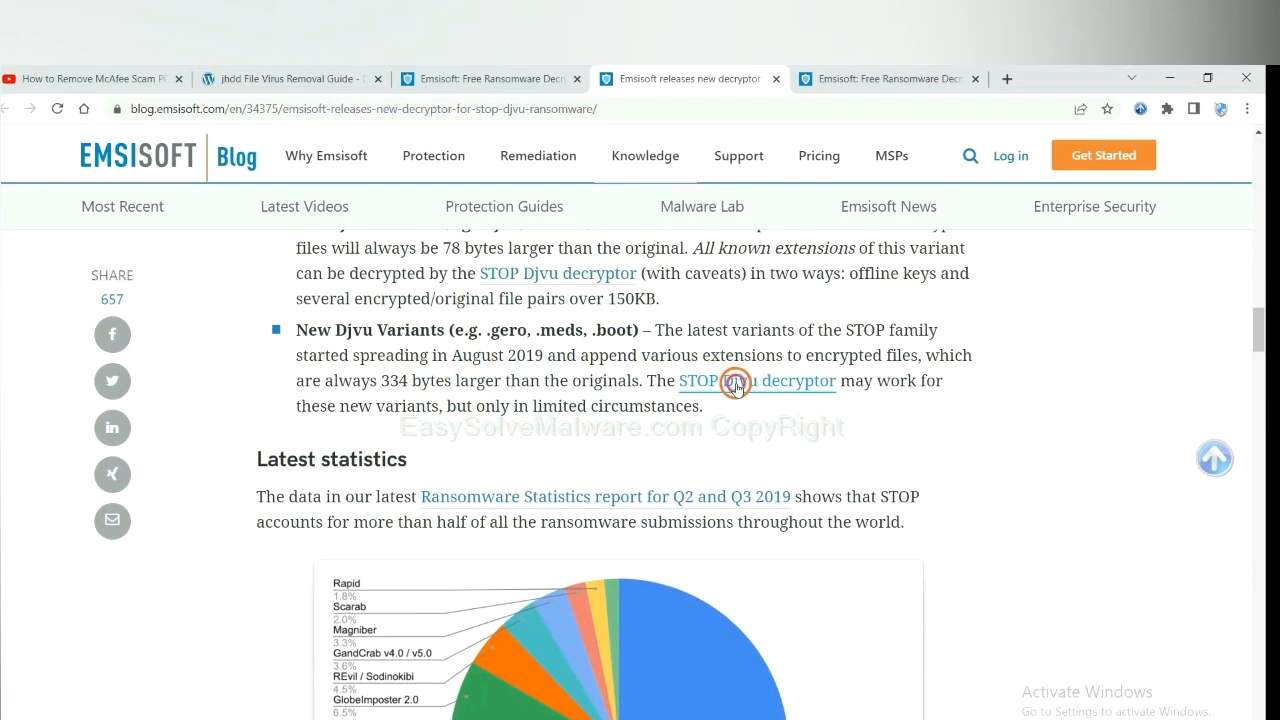
Follow the 'STOP Djvu decryptor' blog link to the Emsisoft Decryptor download page.
left_click(757, 381)
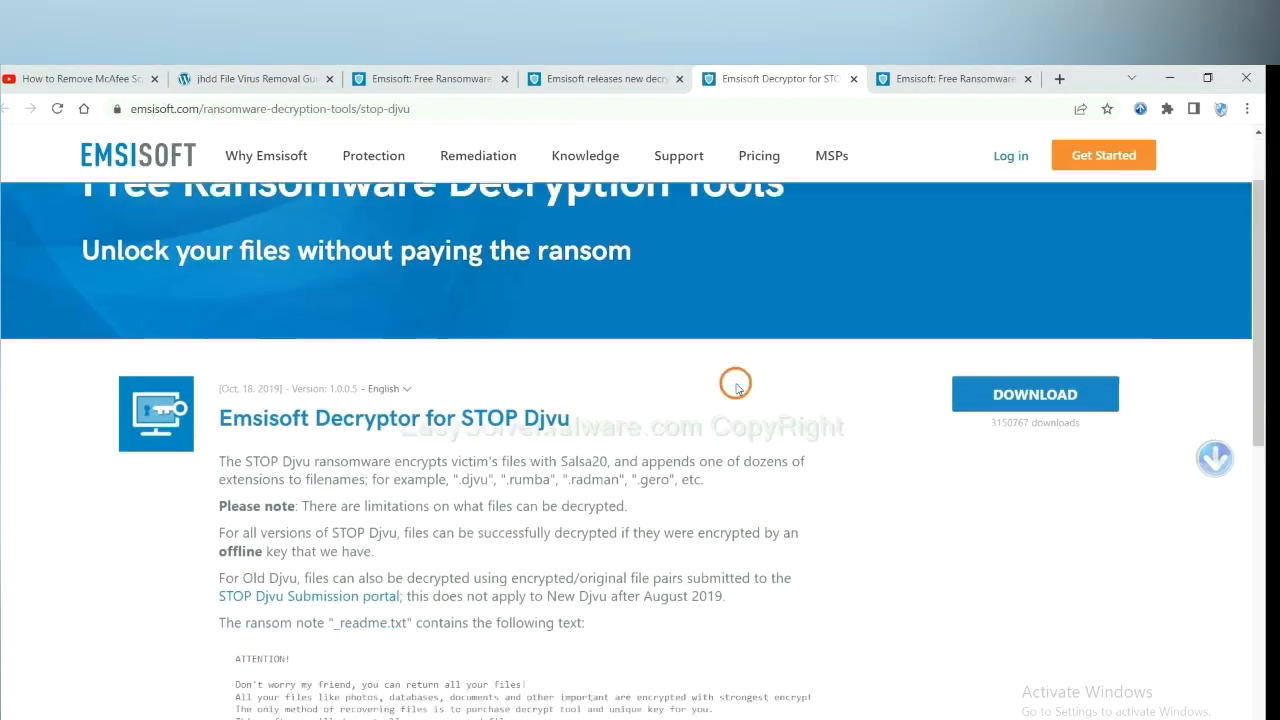
scroll("down", 3)
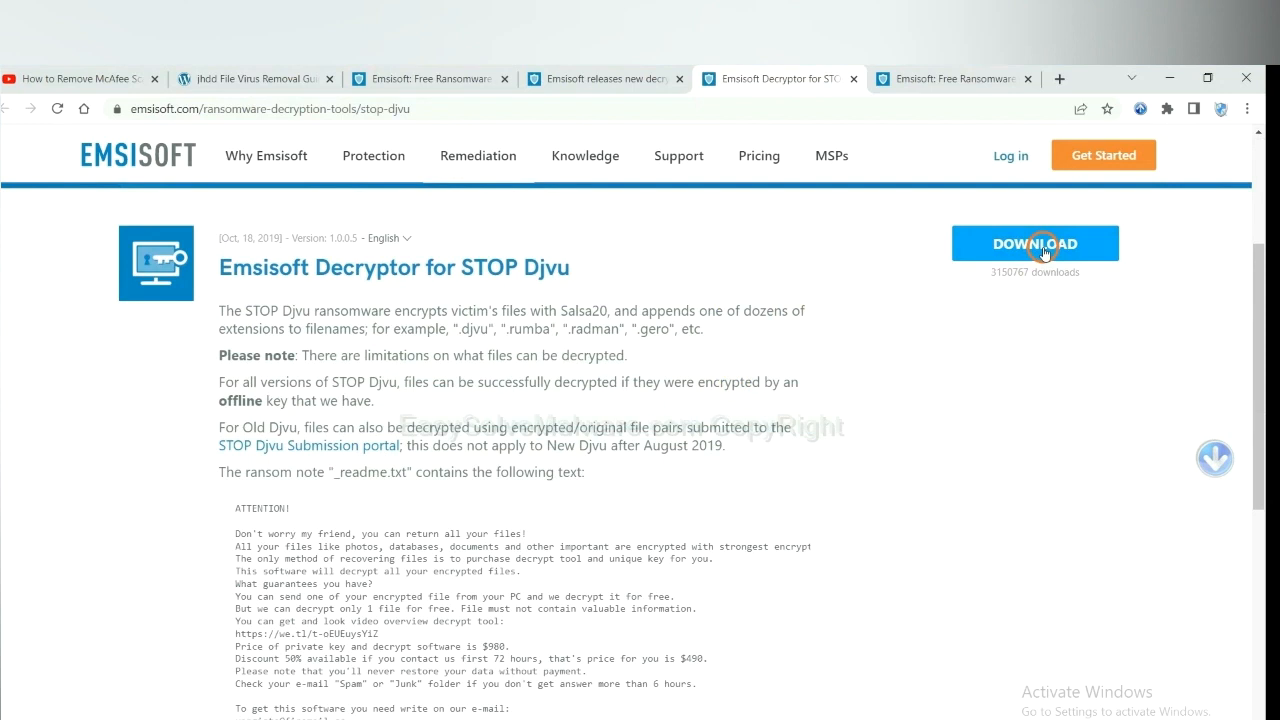
mouse_move(462, 90)
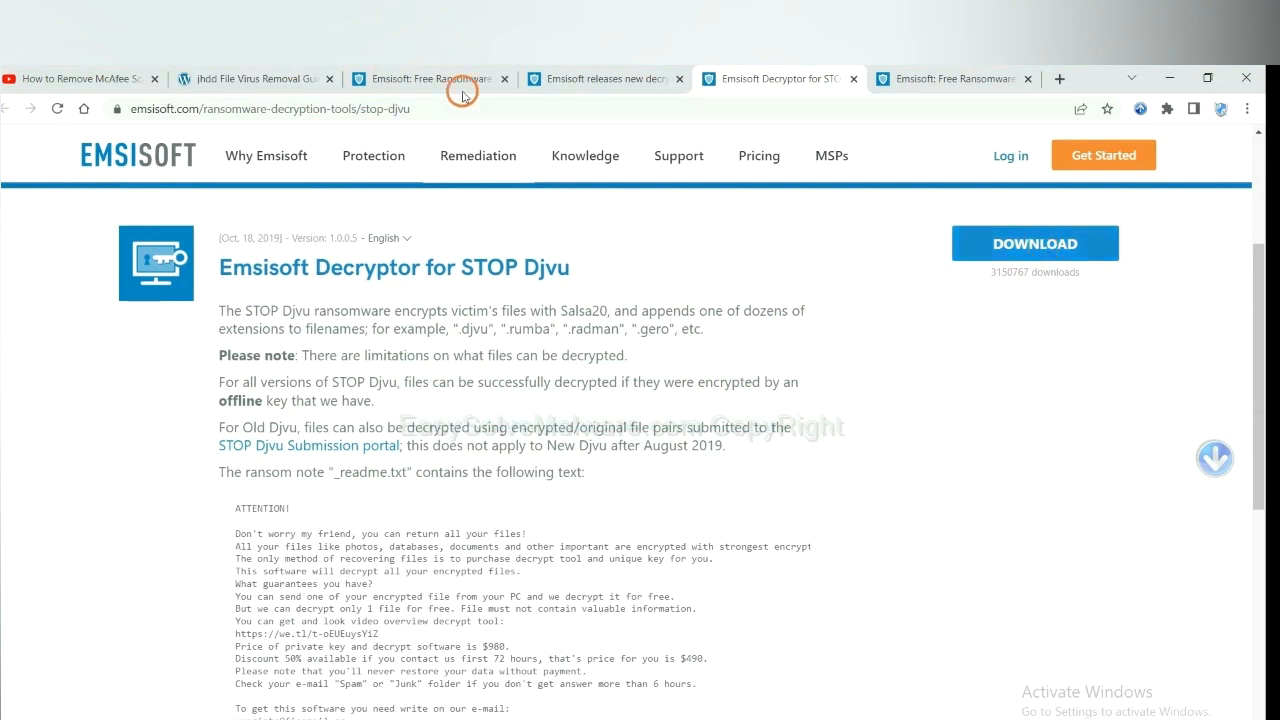
Open No More Ransom's Decryption Tools page from the link in the jhdd removal guide.
left_click(255, 78)
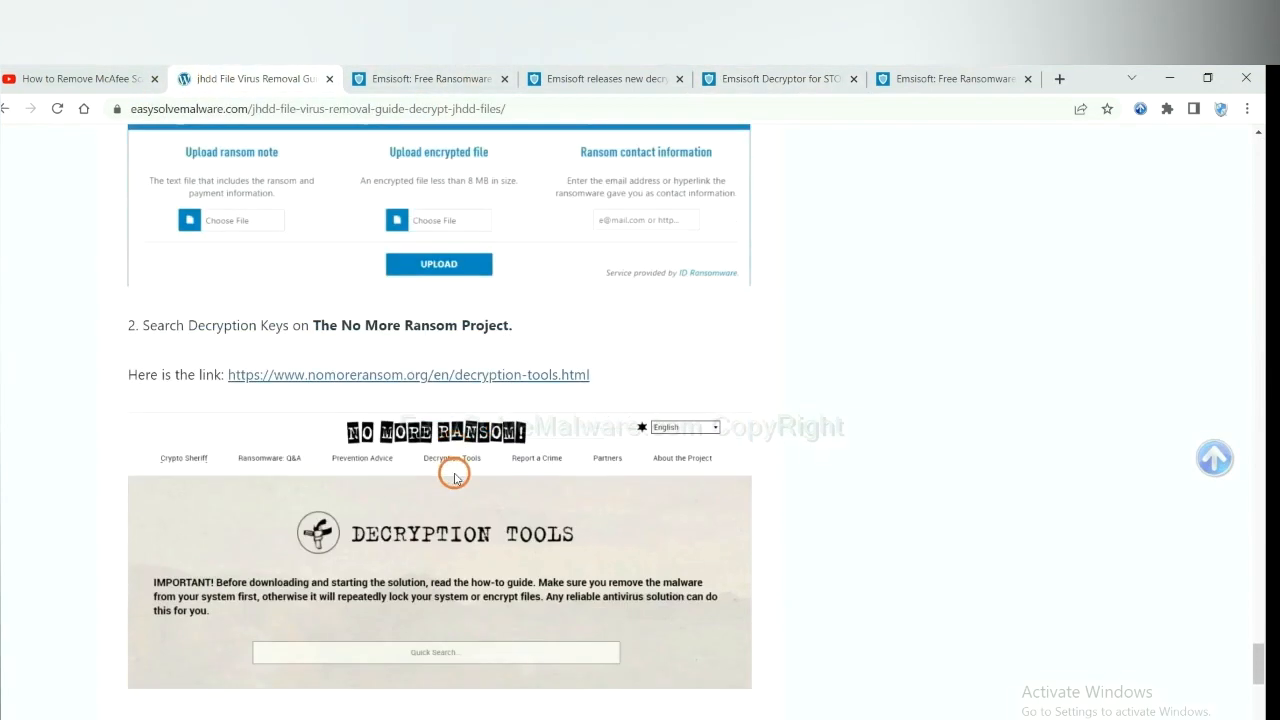
left_click(408, 374)
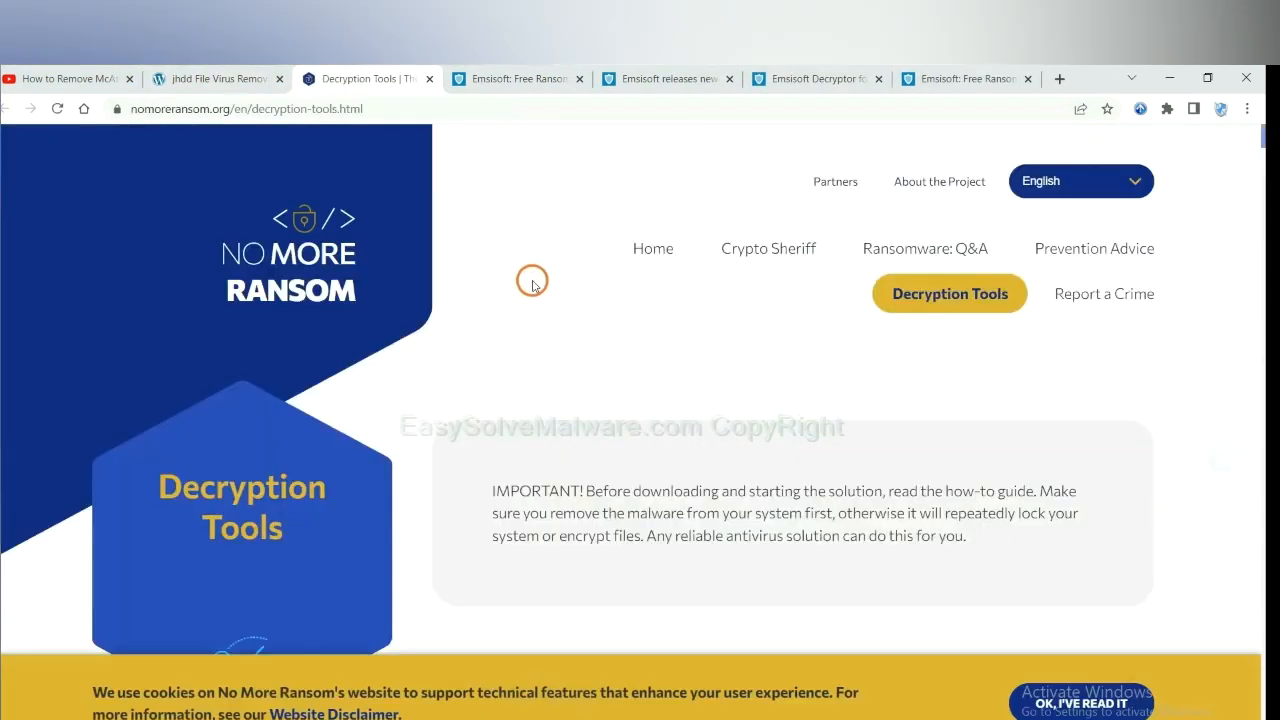
scroll("down", 3)
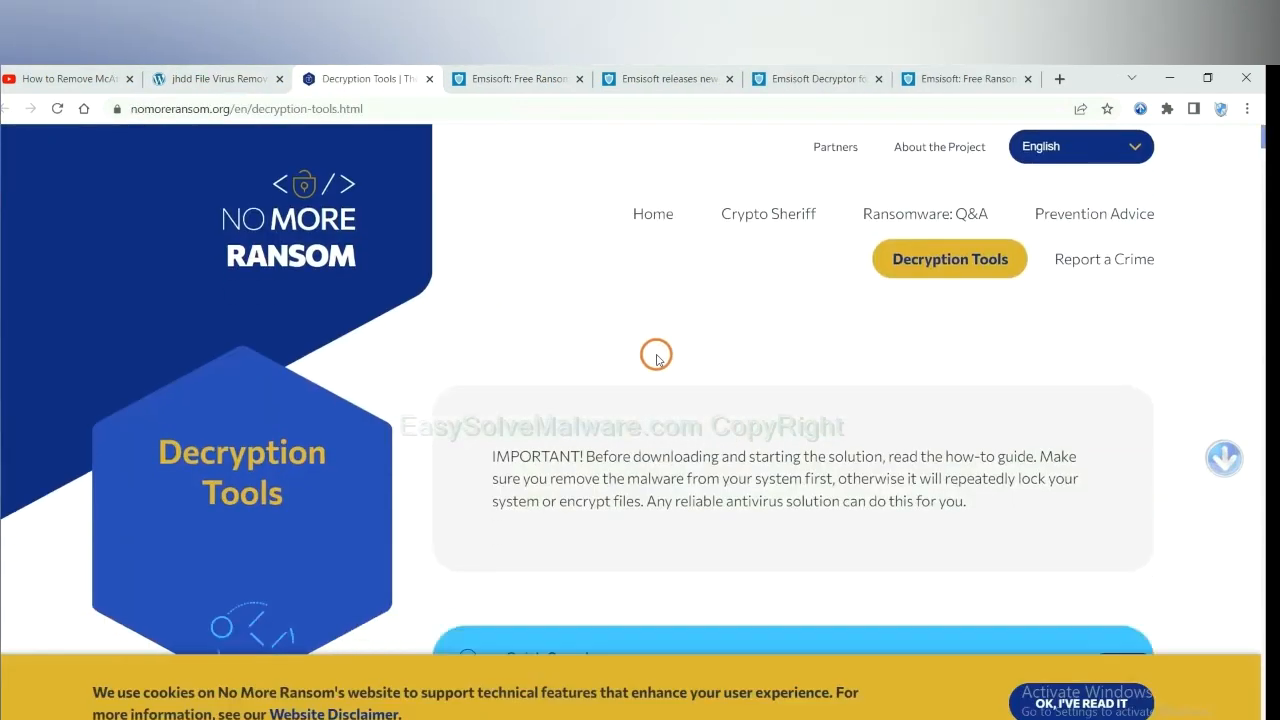
scroll("down", 3)
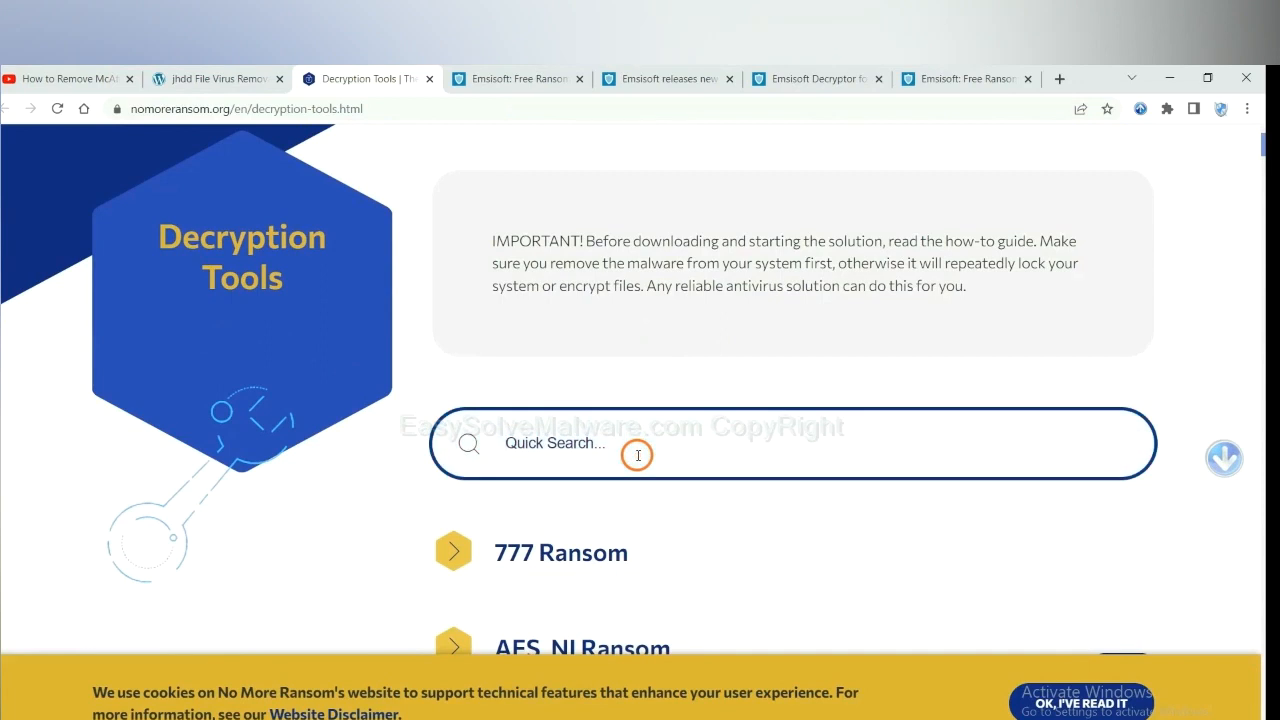
Search the decryptor catalogue for 'djvu' to reveal the Emsisoft-made djvu decryptor download.
type("djv")
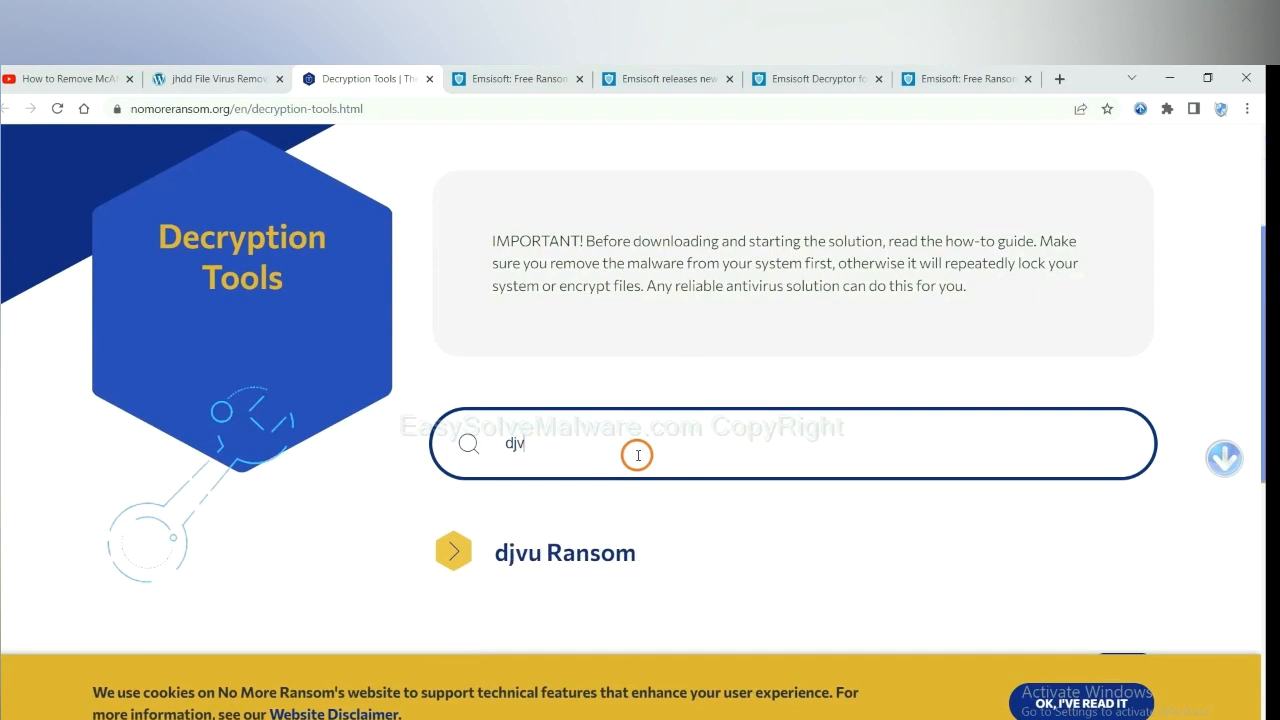
type("u")
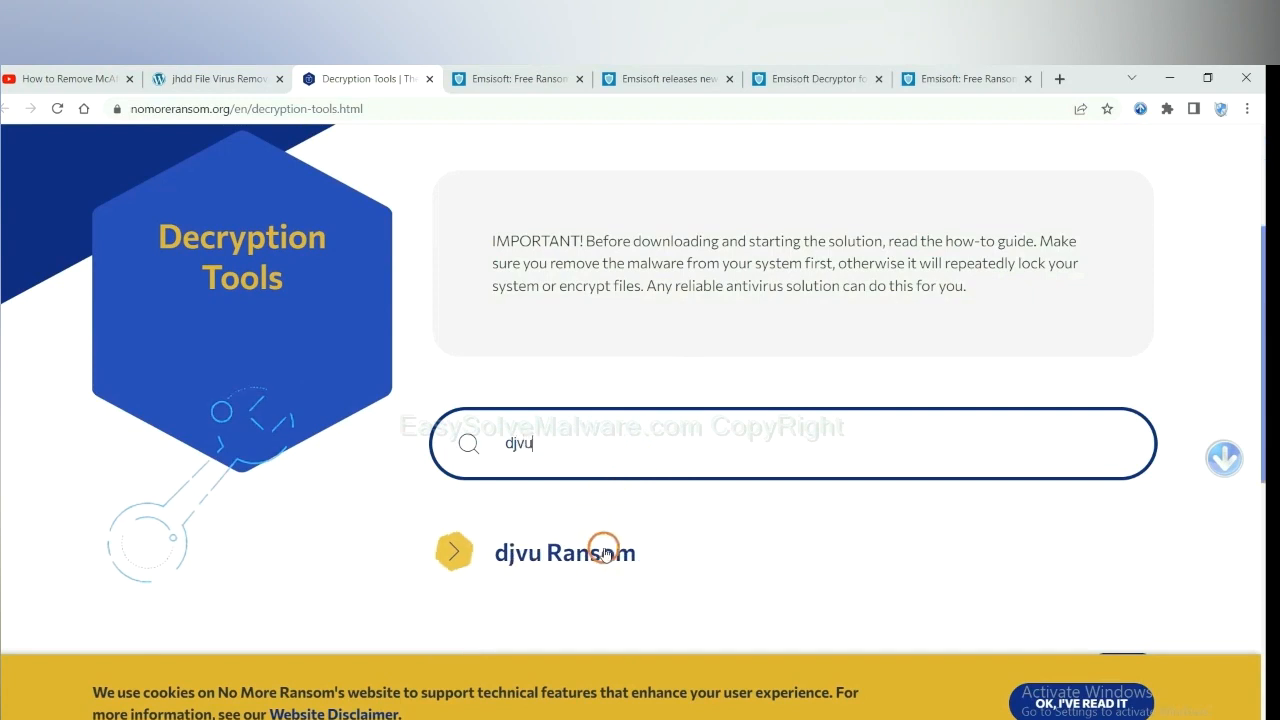
scroll("up", 3)
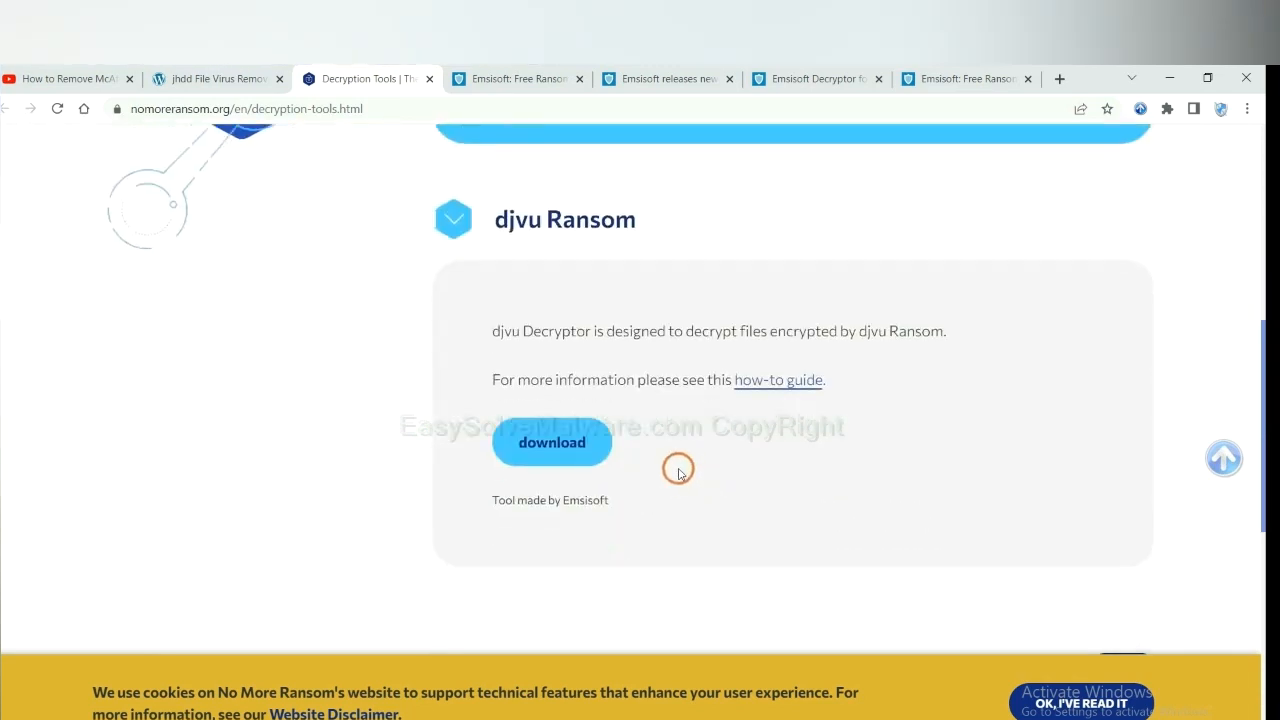
mouse_move(551, 442)
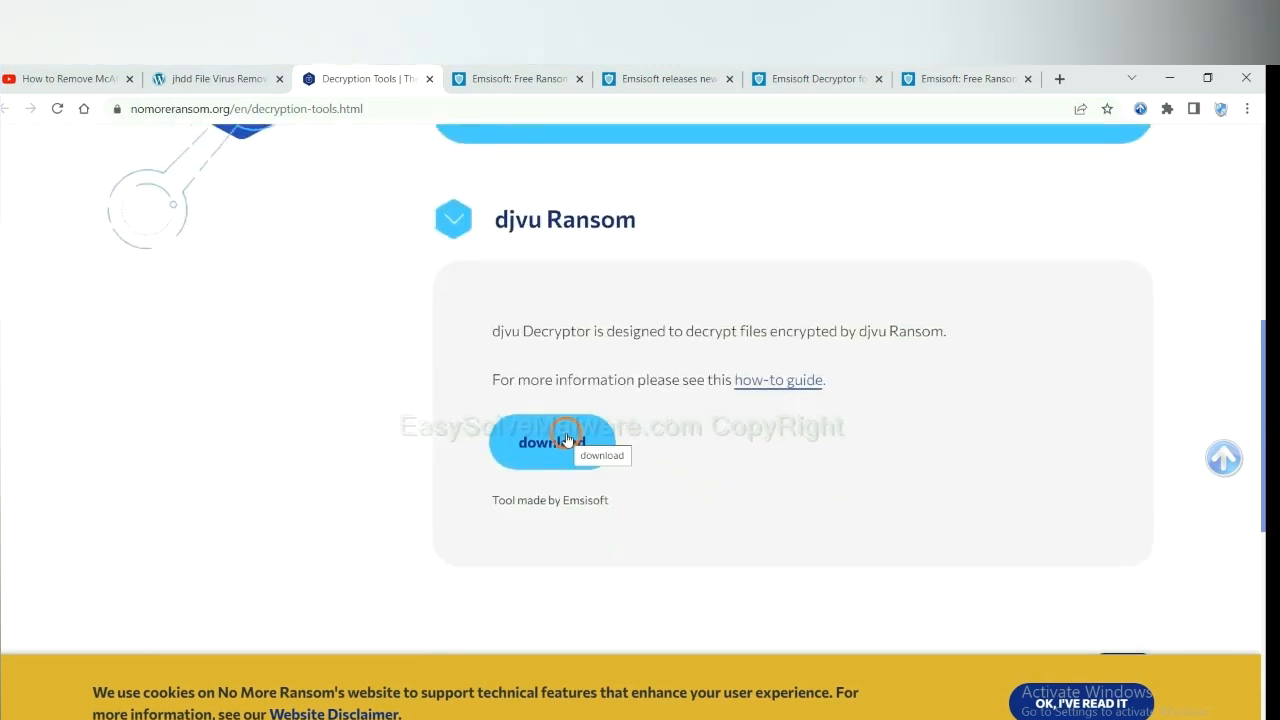
scroll("up", 3)
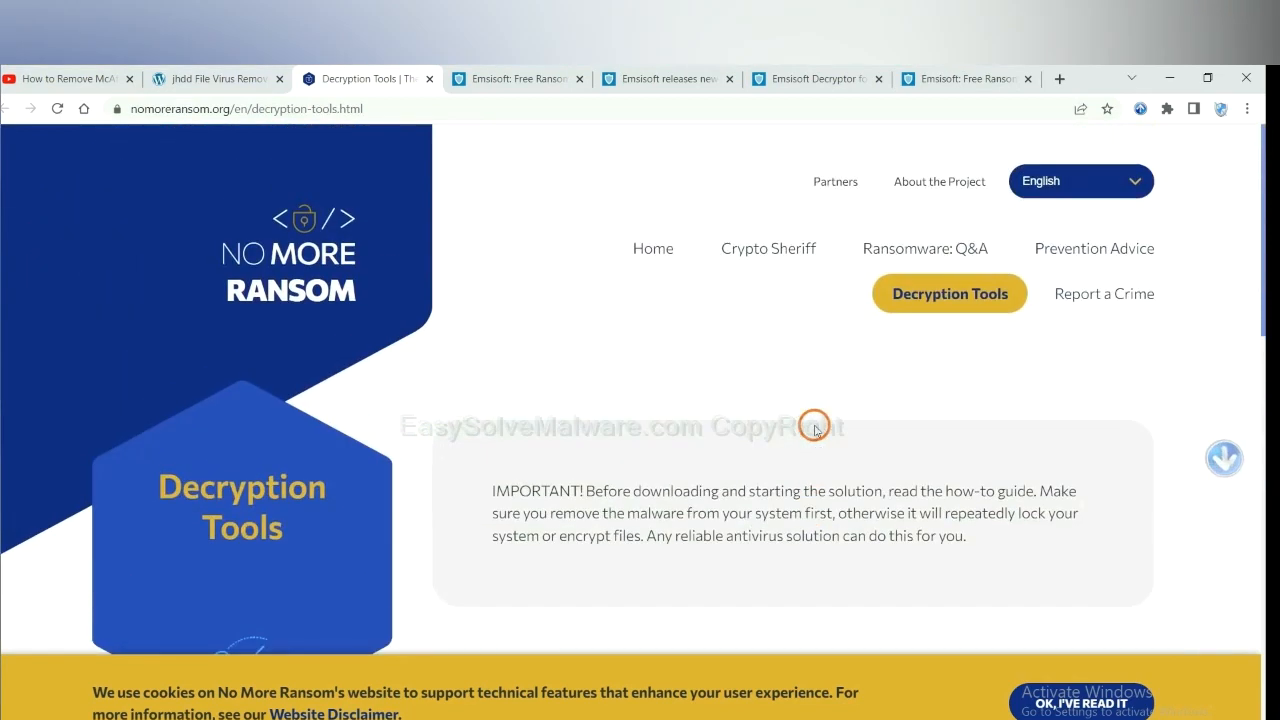